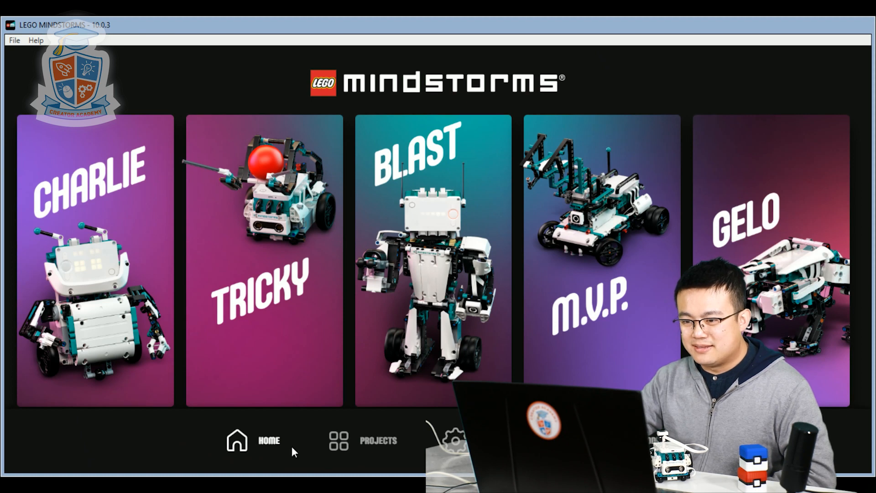
# Create a brand-new Python project from the Projects screen via the New Project dialog
pyautogui.click(378, 440)
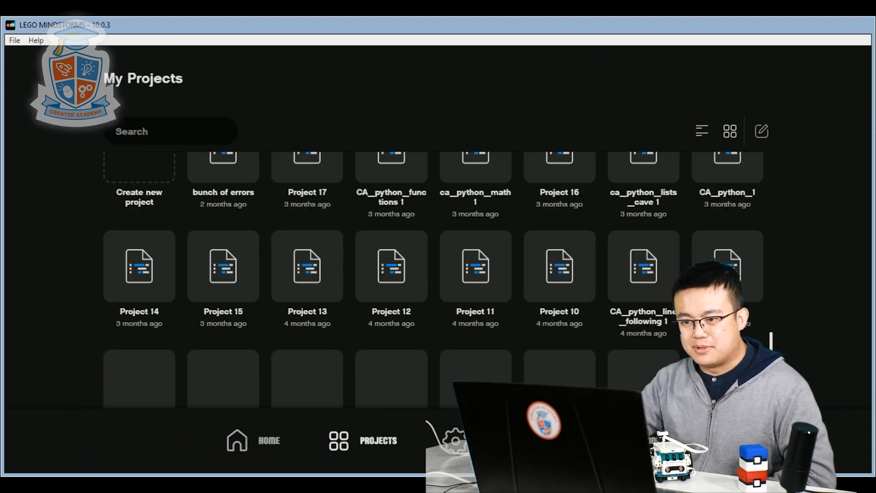
pyautogui.scroll(3)
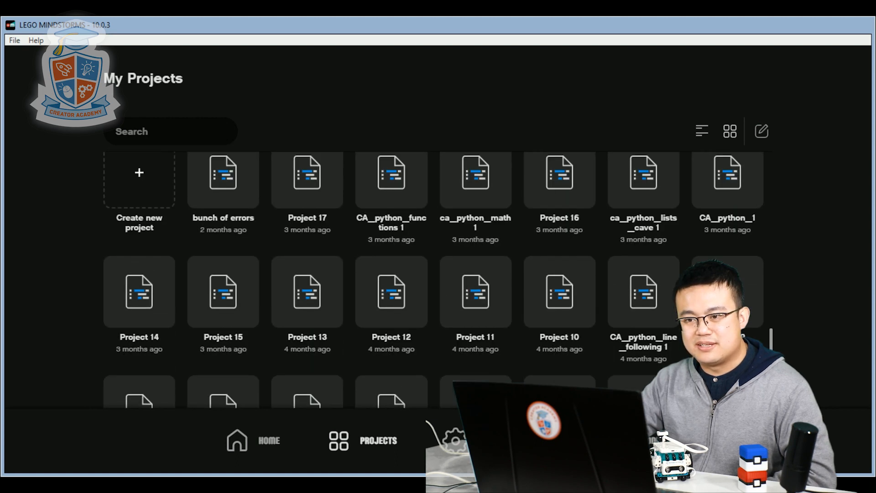
pyautogui.click(139, 179)
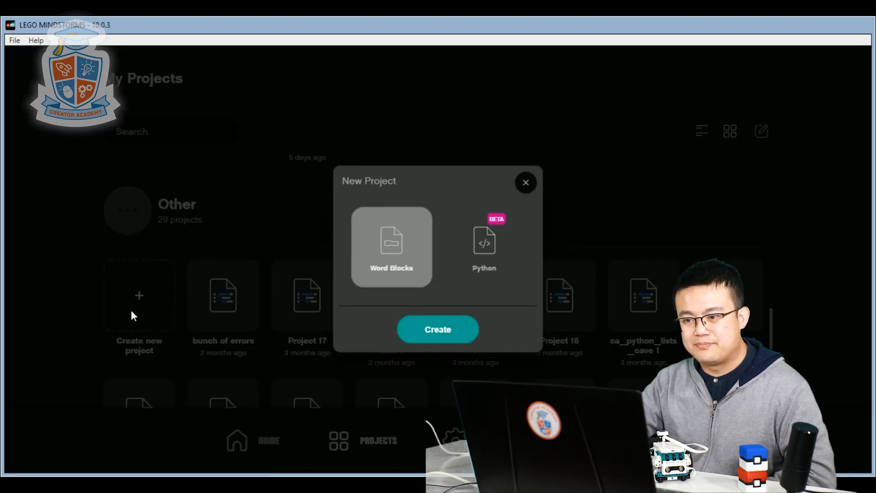
pyautogui.moveTo(483, 242)
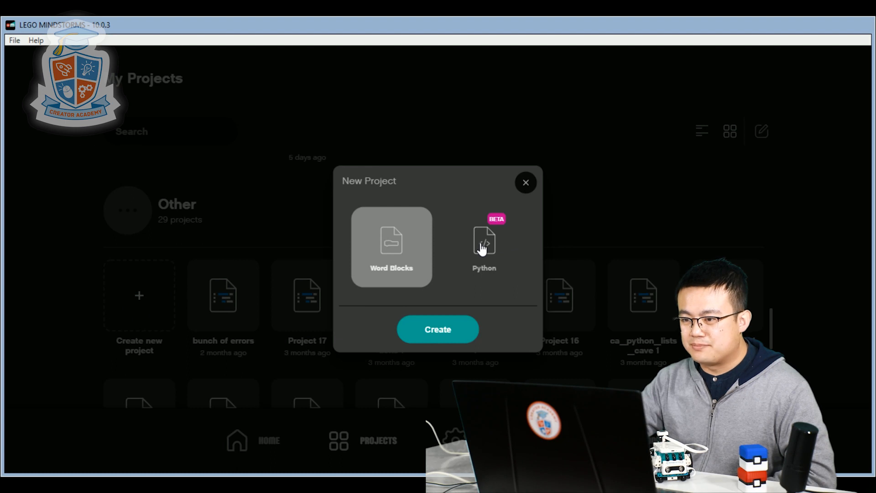
pyautogui.click(484, 246)
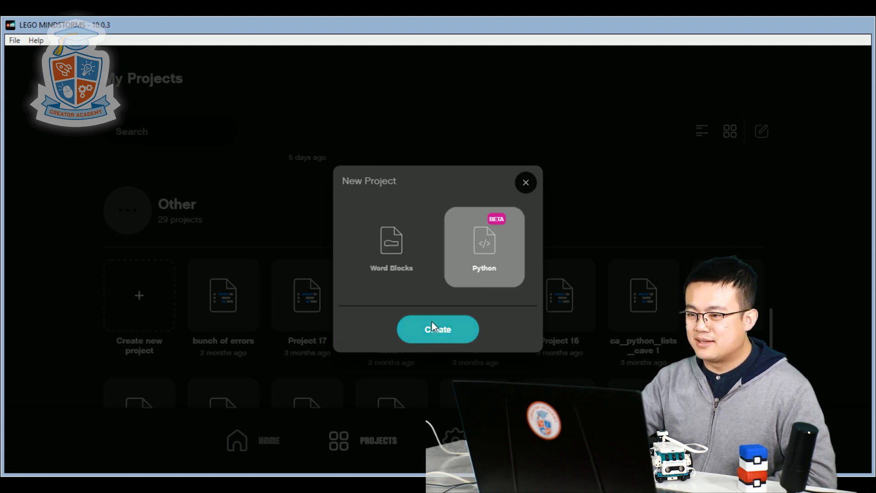
pyautogui.click(438, 330)
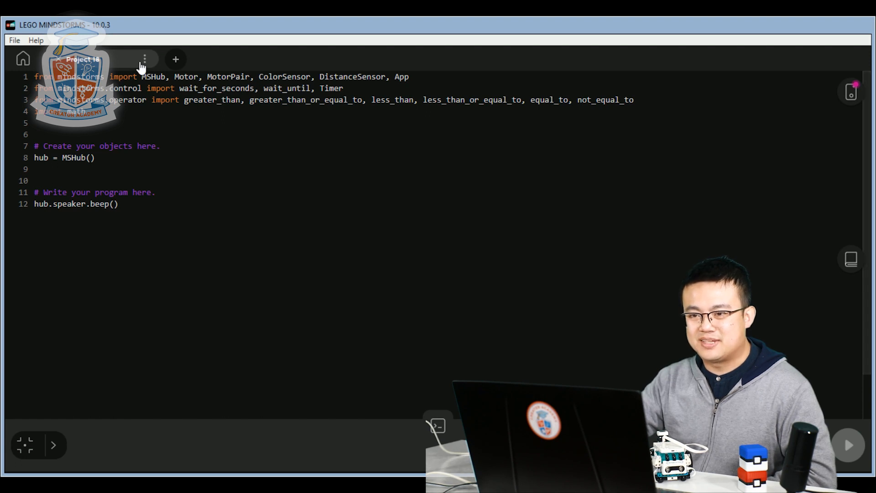
# Rename the project from Project 18 to list and save the new name
pyautogui.click(145, 59)
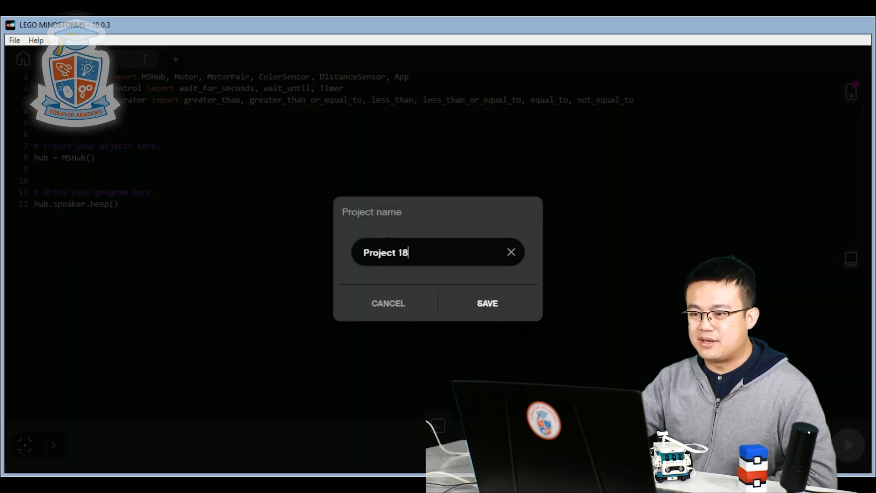
pyautogui.tripleClick(384, 252)
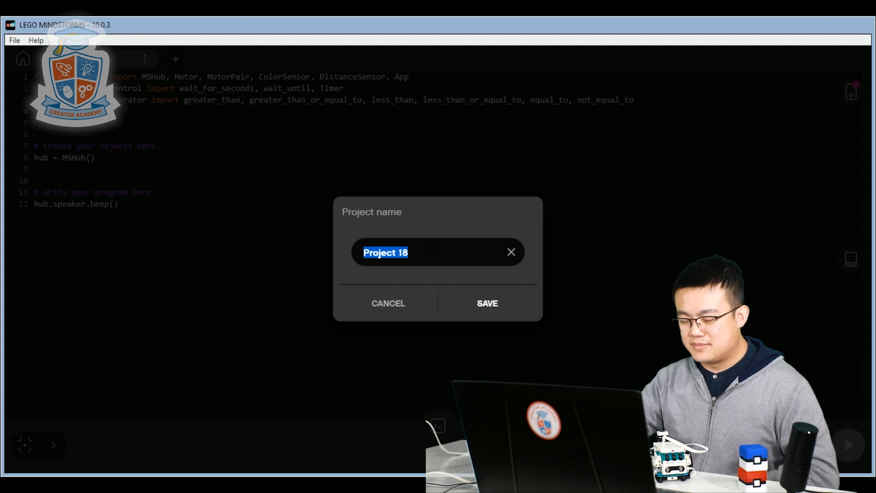
pyautogui.write('list')
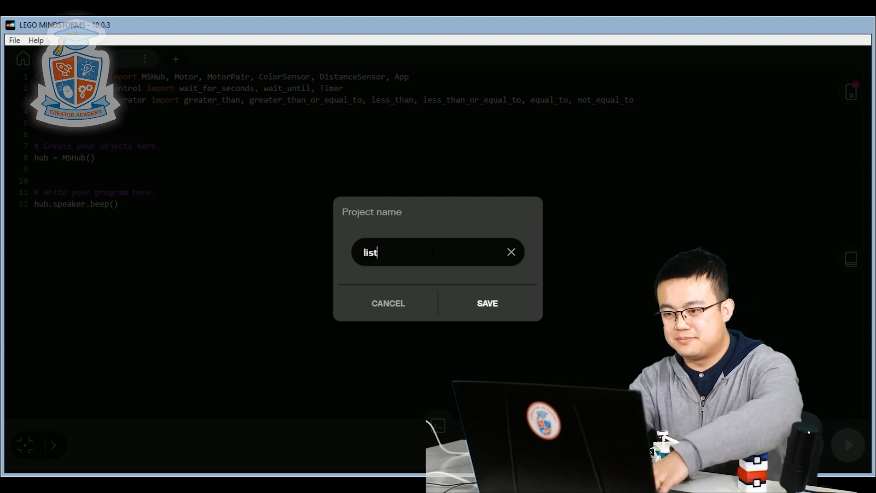
pyautogui.click(486, 303)
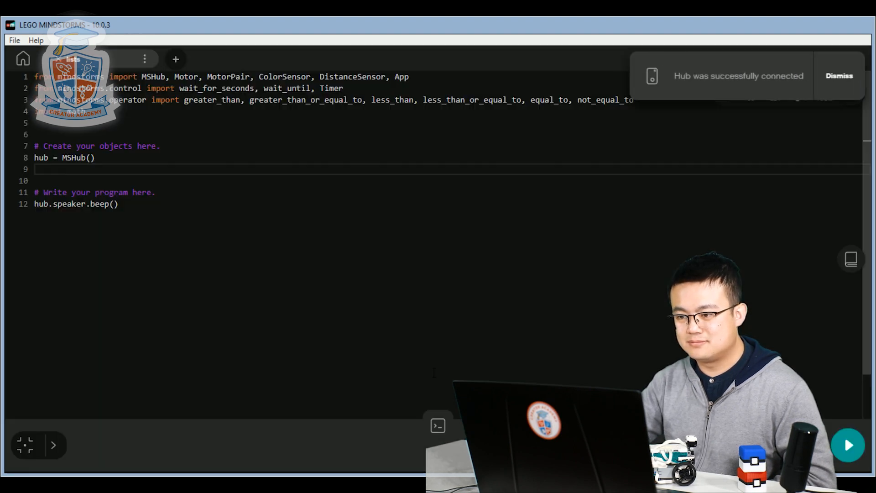
# Define wheels = MotorPair("A","B") on line 9
pyautogui.click(839, 76)
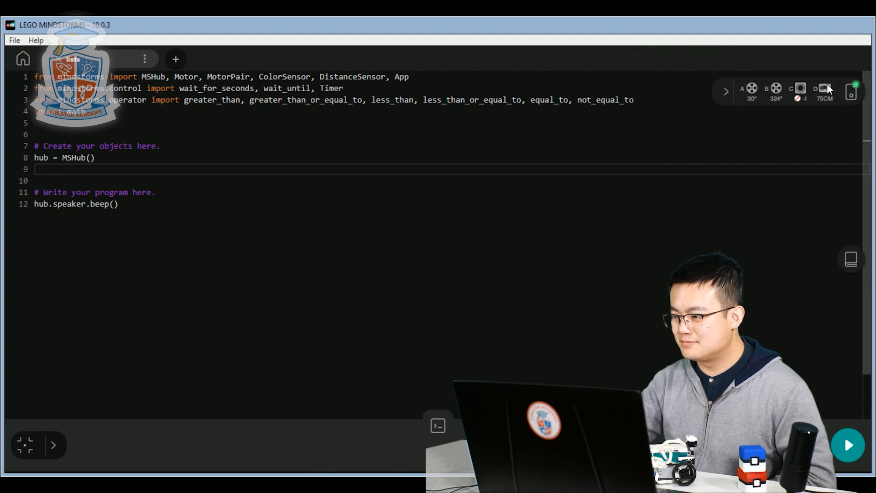
pyautogui.write('wheels =')
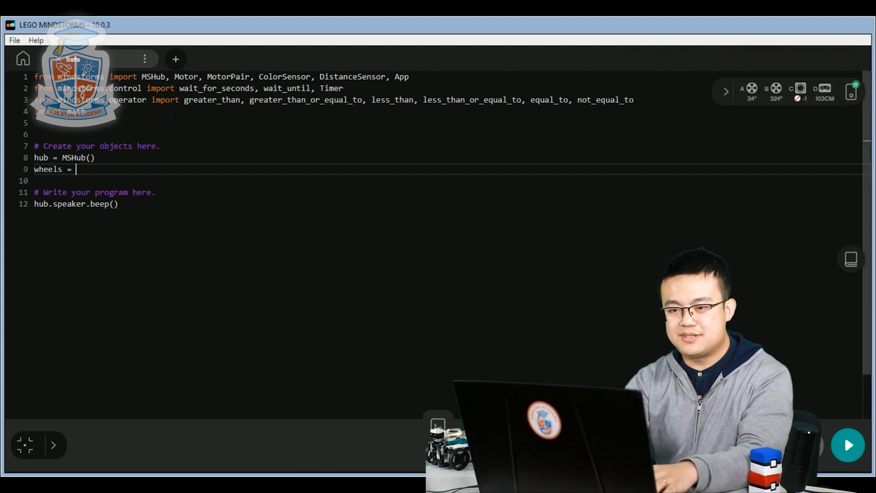
pyautogui.write('MotorPair("A')
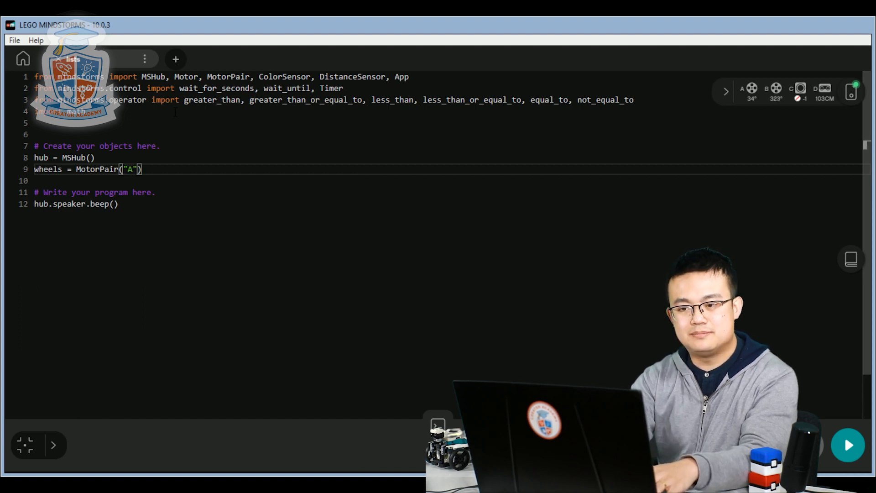
pyautogui.write(',"B"')
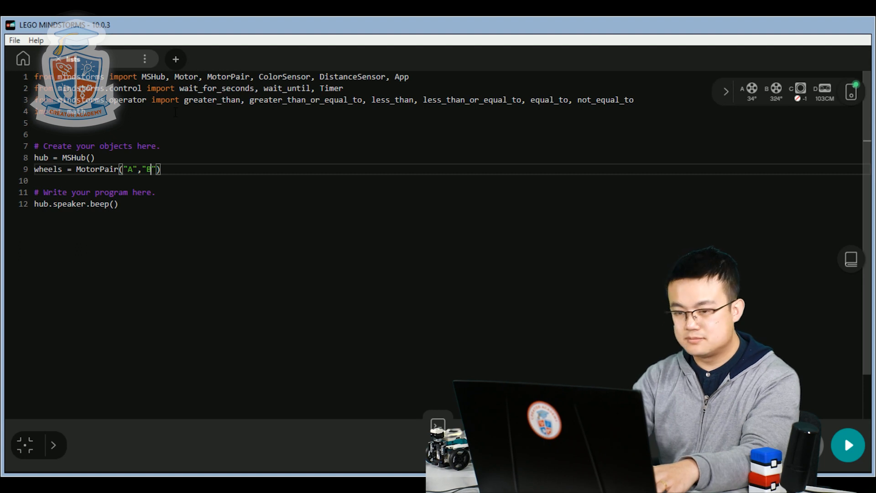
pyautogui.press('Return')
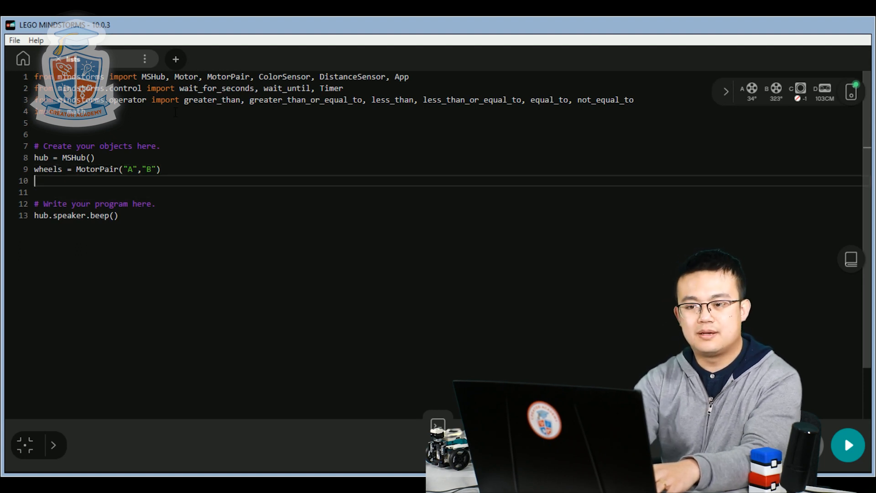
# Define colour_sensor = ColorSensor("C") on the next line, with blank lines below
pyautogui.write('colour_')
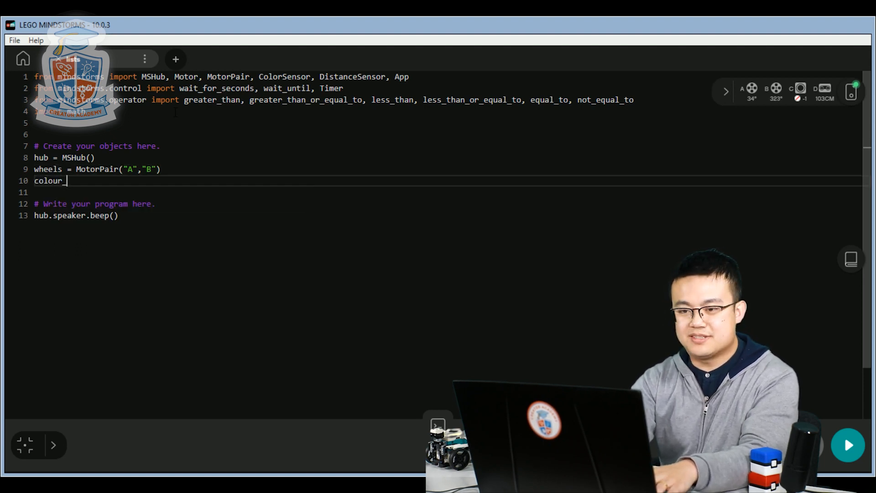
pyautogui.write('sensor =')
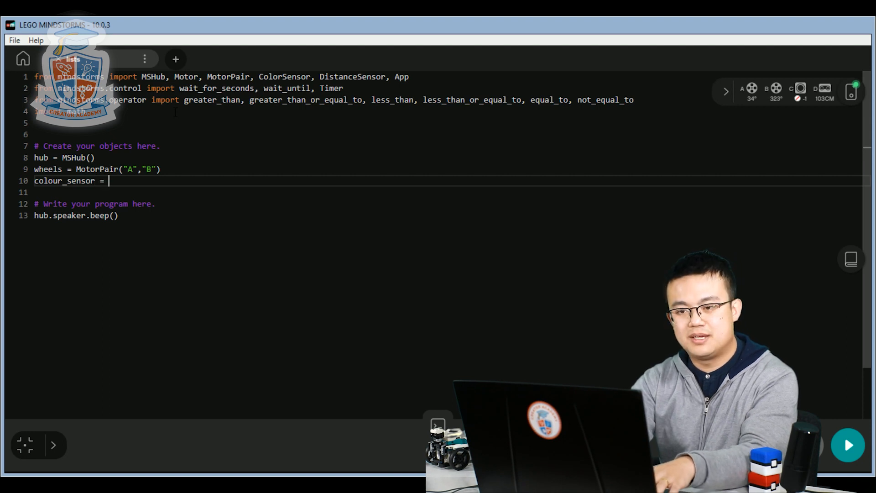
pyautogui.write('ColorSensor')
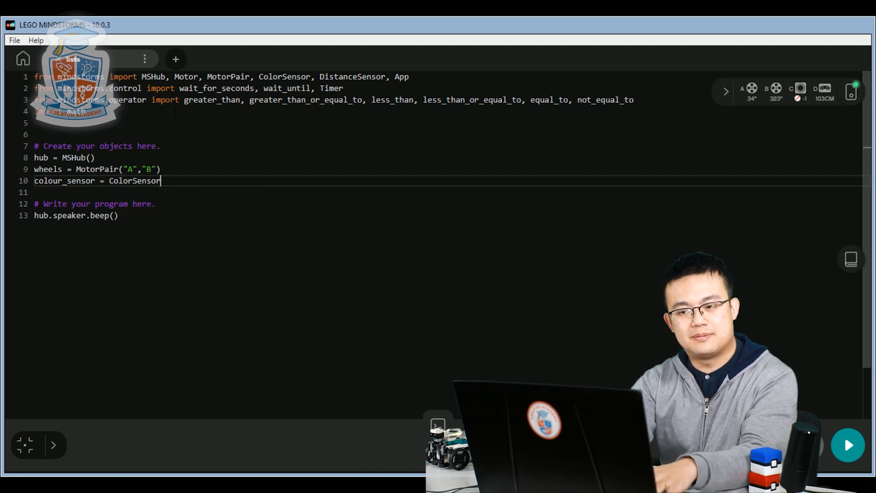
pyautogui.write('("E")')
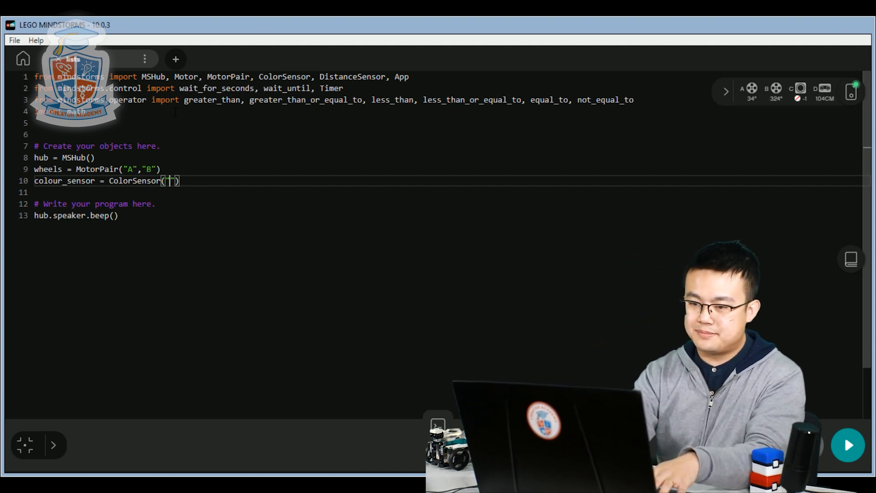
pyautogui.write('C')
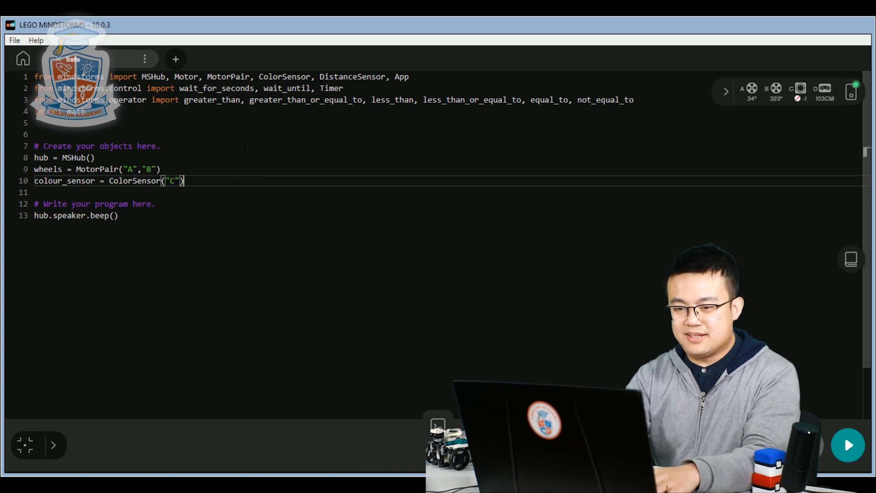
pyautogui.press('Return')
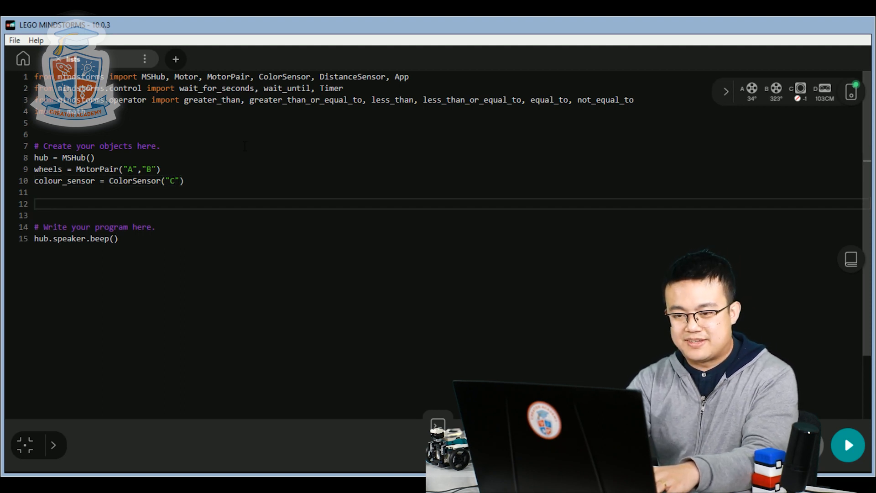
# Write my_list = ['pizza','pasta','lasagna'] and begin a print(my_list) statement
pyautogui.write('my')
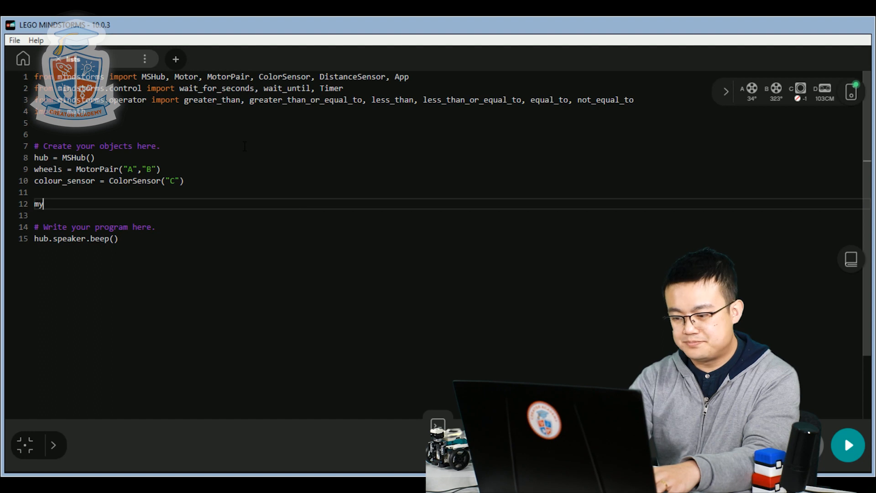
pyautogui.write('_list =')
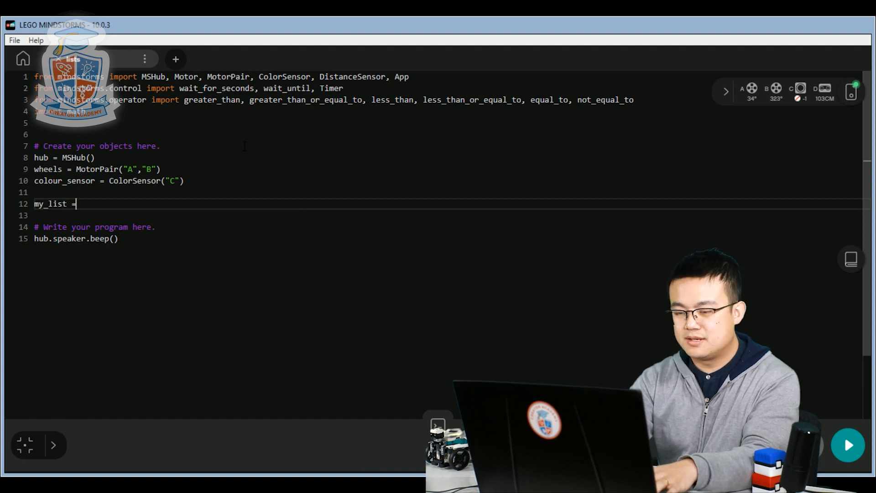
pyautogui.write('[]')
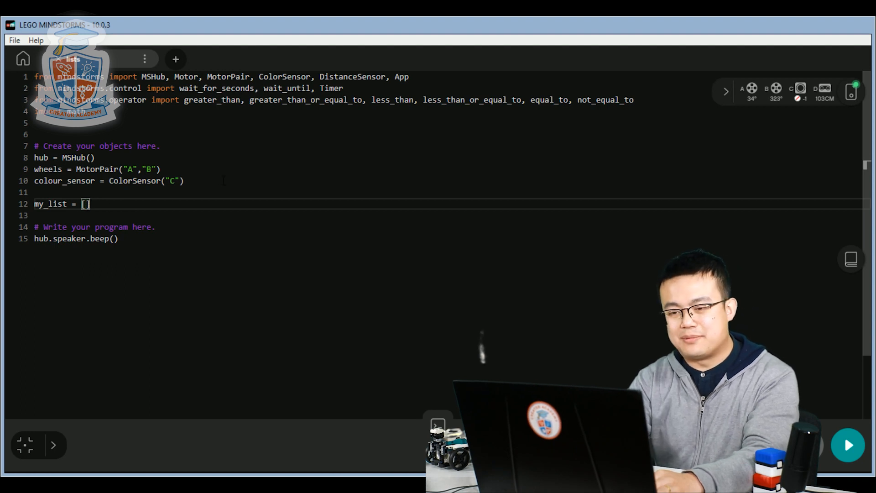
pyautogui.write("''")
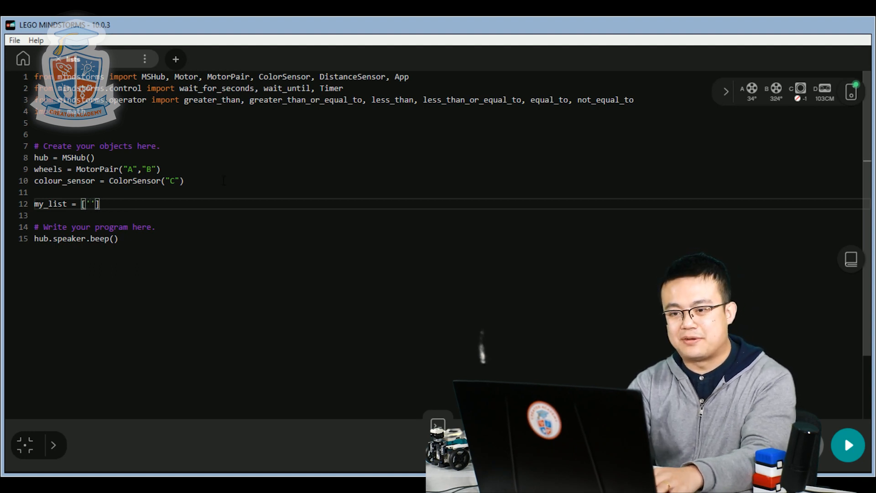
pyautogui.write('pizza')
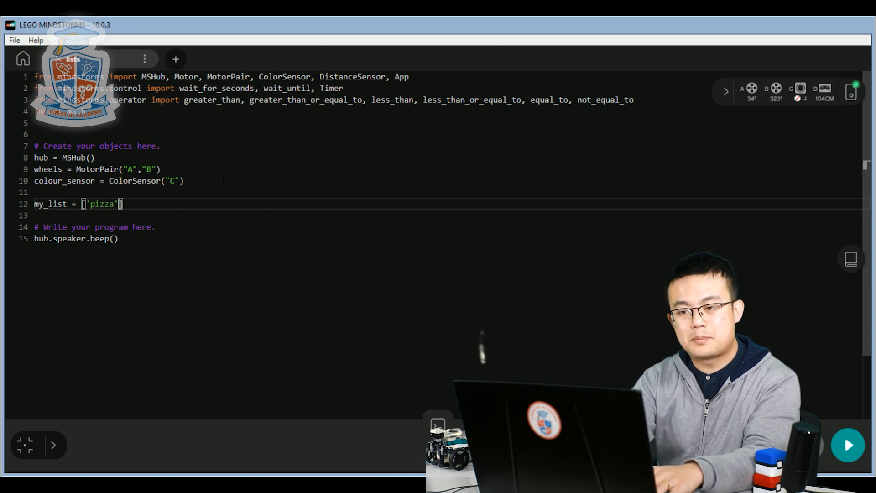
pyautogui.write(",'pasta'")
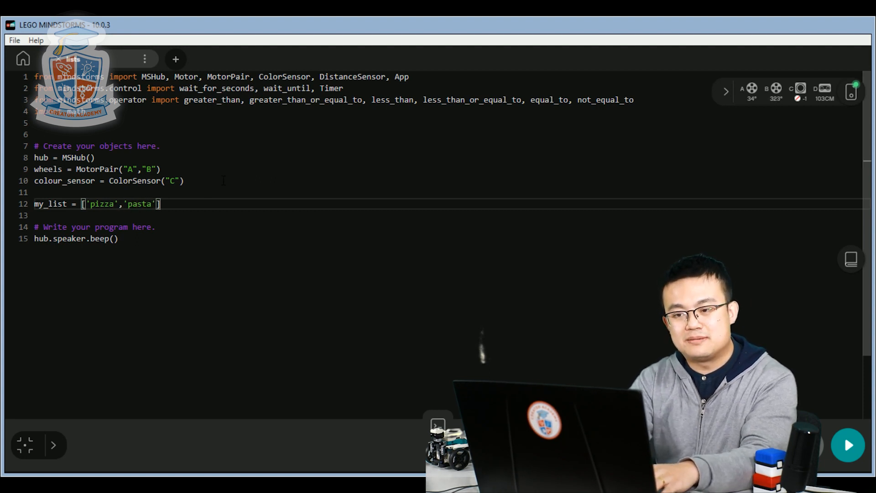
pyautogui.write(",'lasagna")
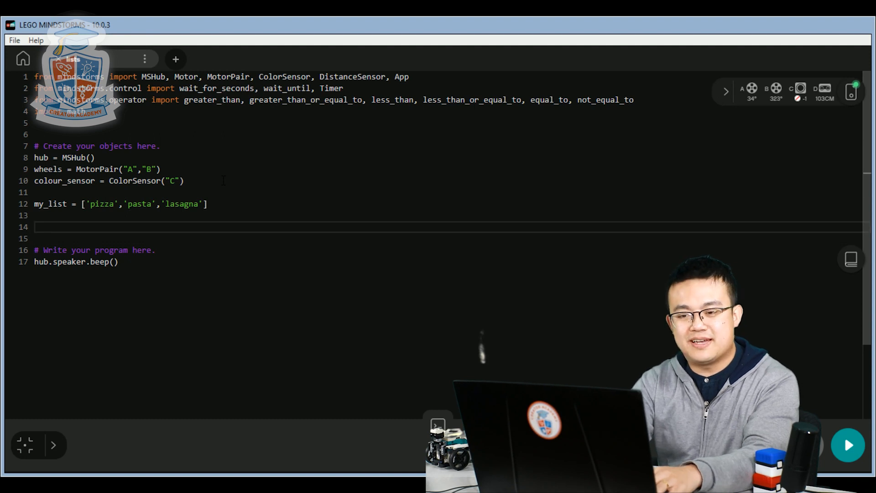
pyautogui.write('print(my_list')
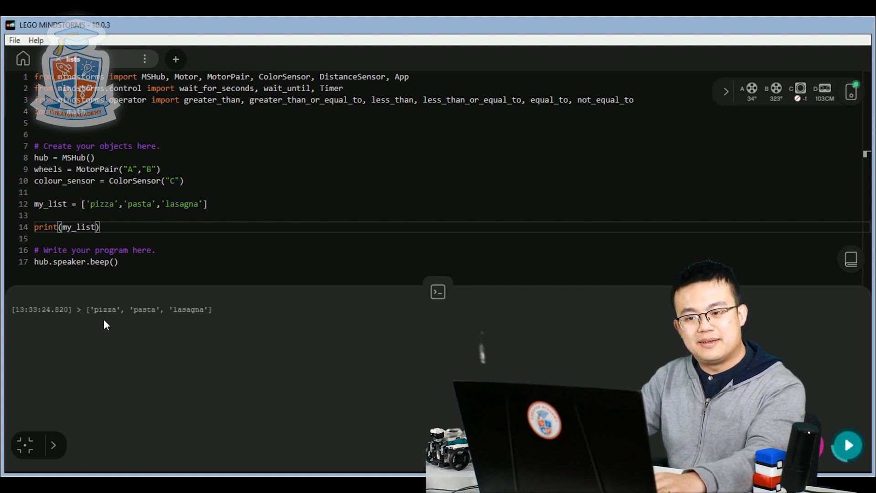
pyautogui.moveTo(232, 332)
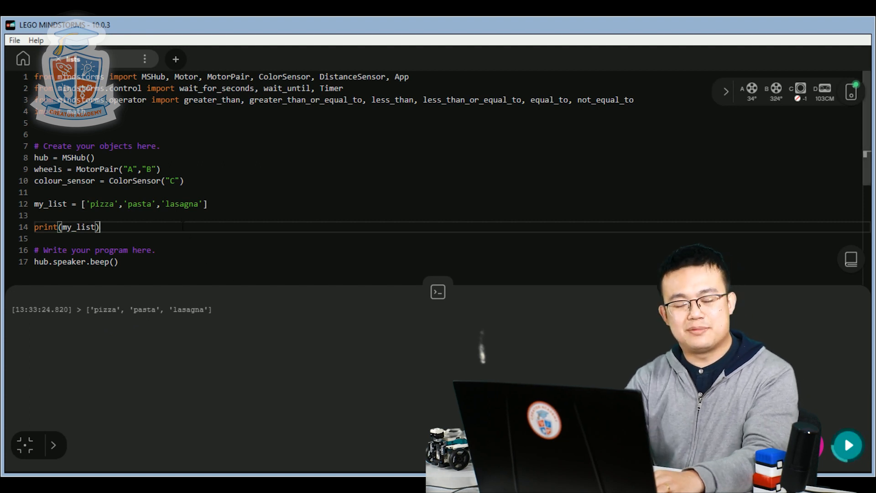
# Insert a new blank line above the print(my_list) statement
pyautogui.press('enter')
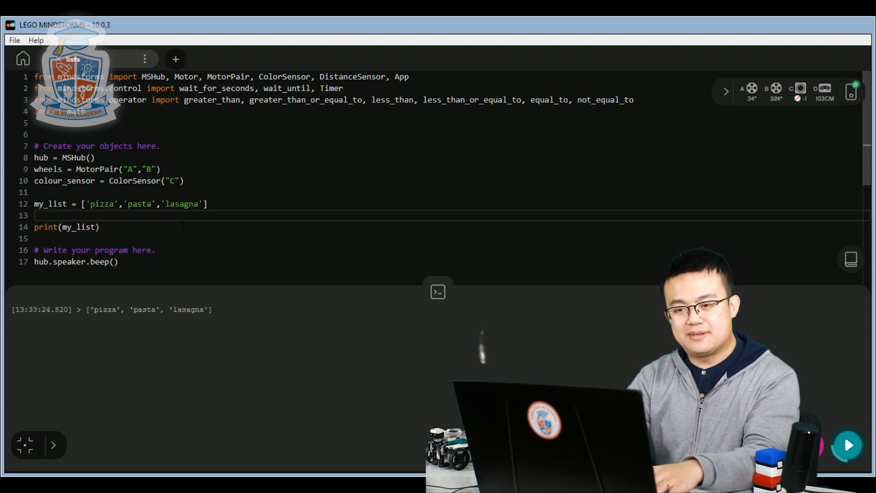
# Add my_list.append('burgers') on line 14 above the print statement
pyautogui.write('my')
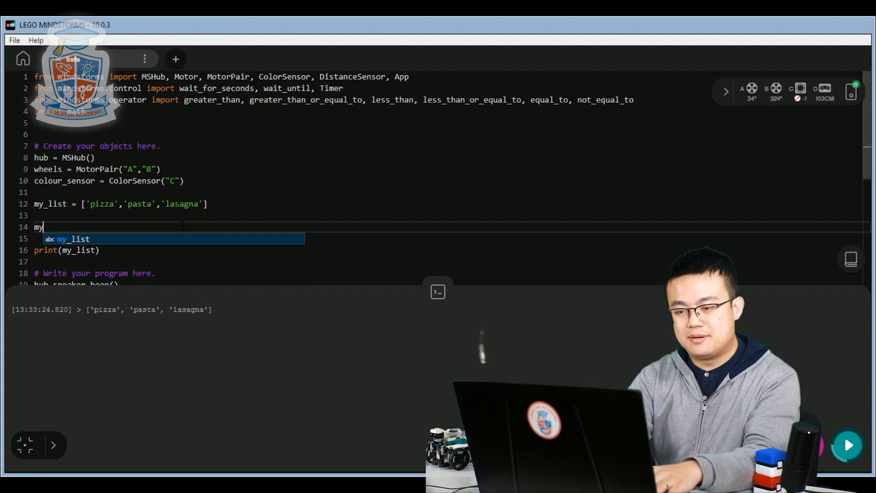
pyautogui.write('_list')
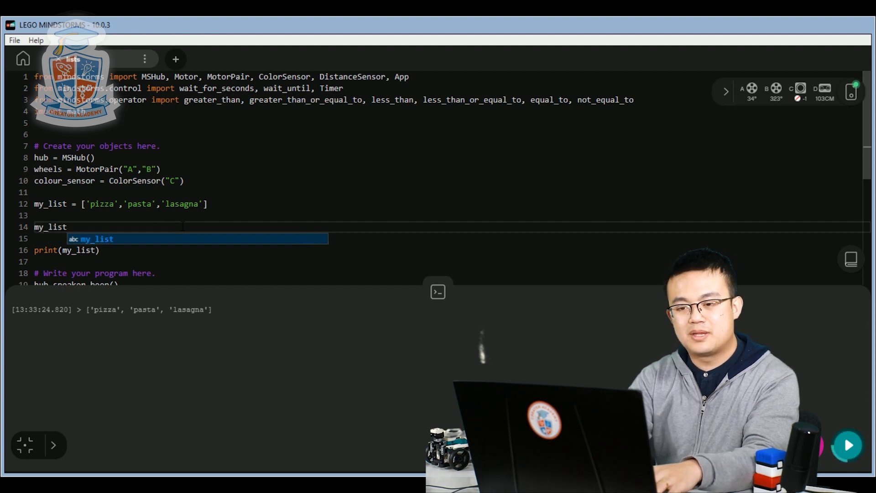
pyautogui.write('.append()')
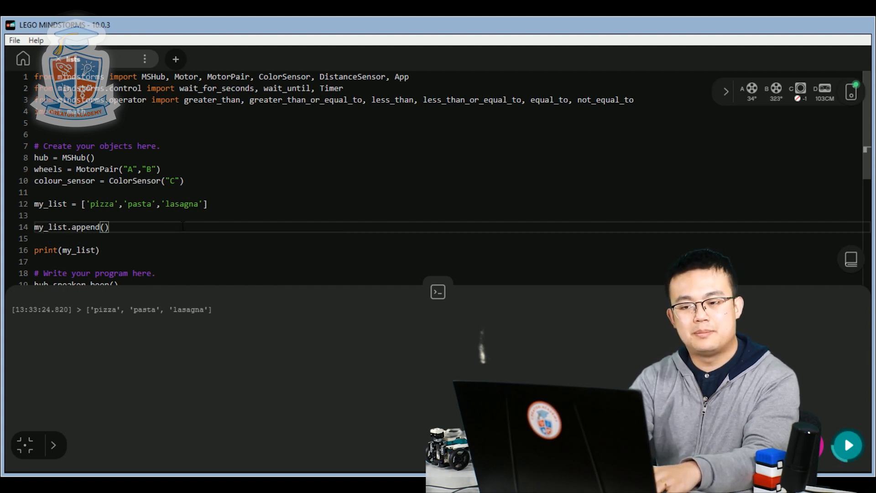
pyautogui.write("'bur'")
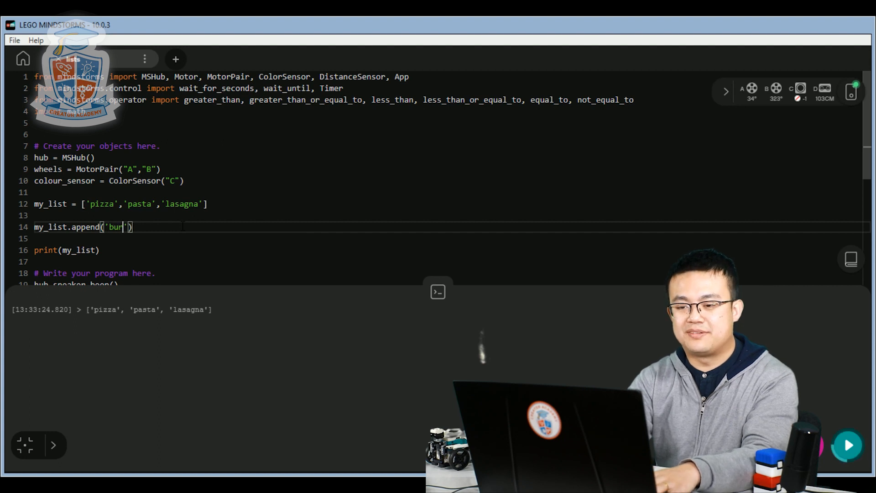
pyautogui.write('gers')
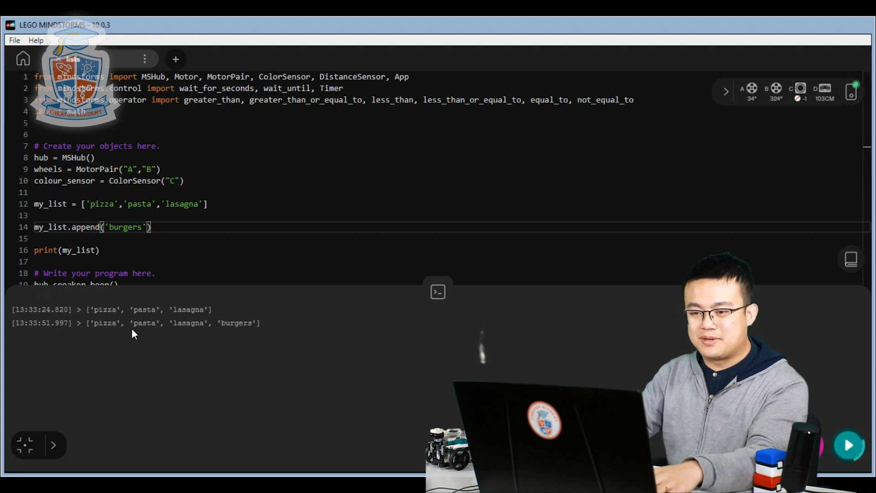
pyautogui.moveTo(105, 337)
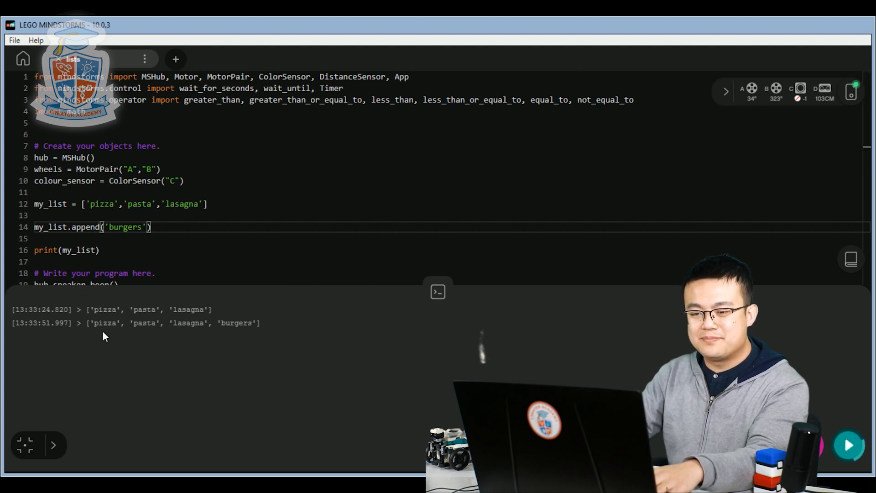
pyautogui.moveTo(181, 311)
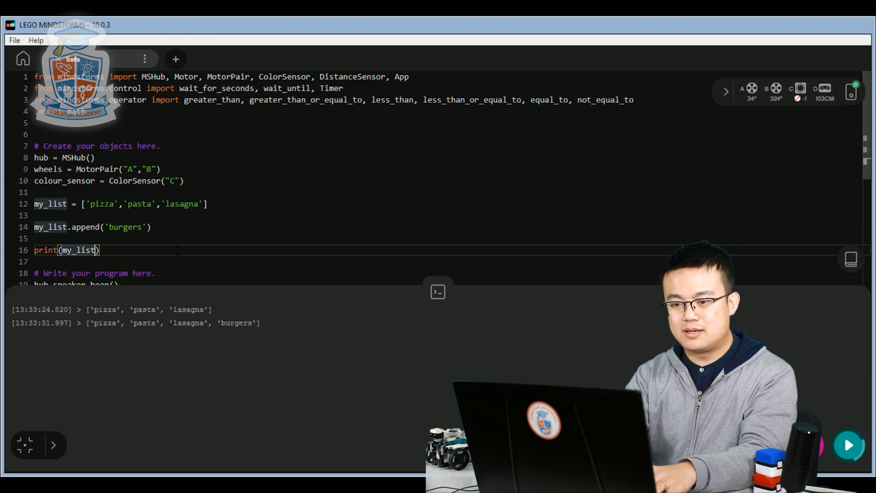
# Extend the print to my_list, 'there are', len(my_list), 'items in the list'
pyautogui.write(', the')
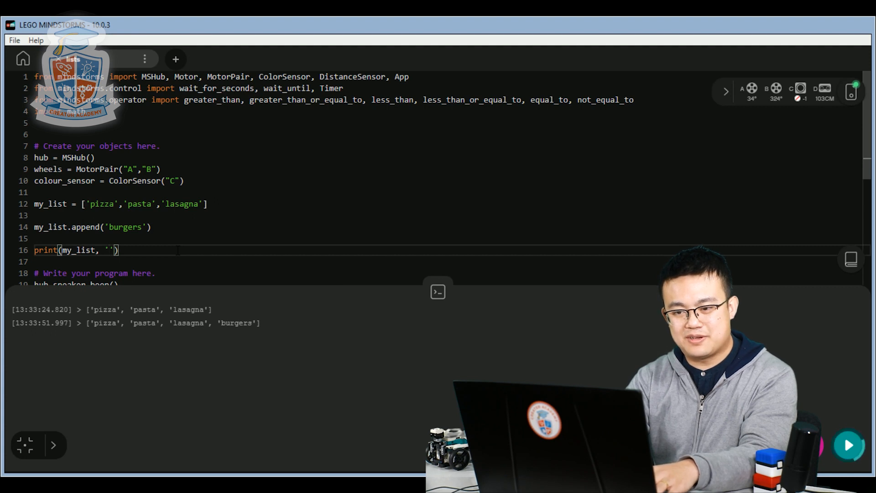
pyautogui.write('there are')
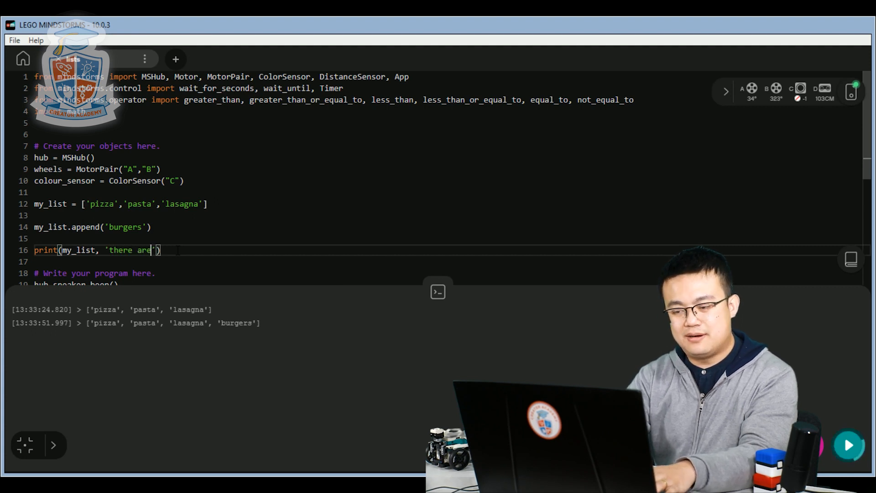
pyautogui.write(',')
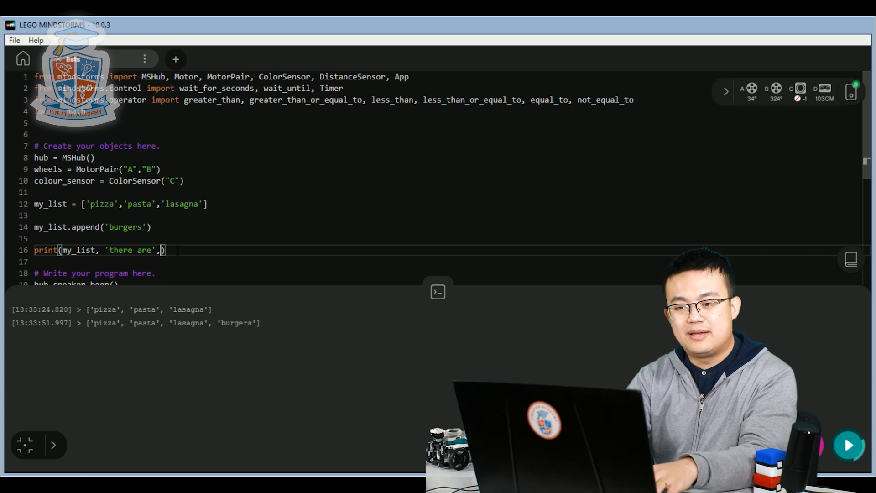
pyautogui.write('len(')
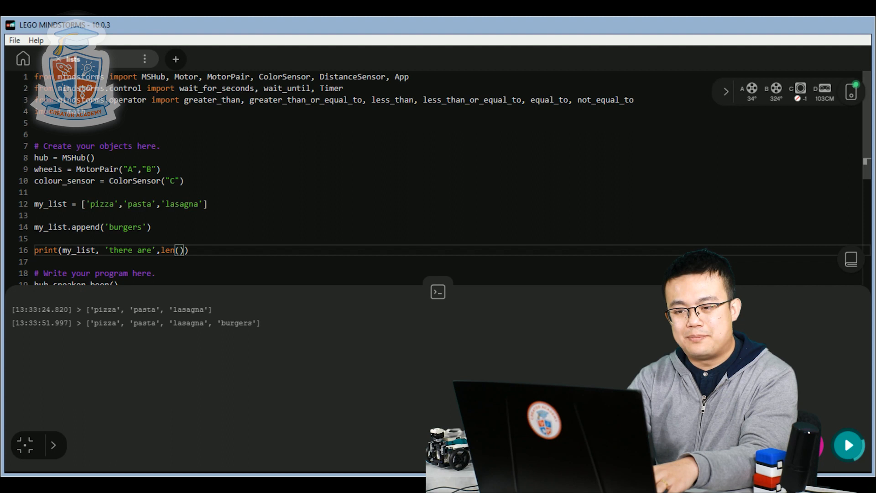
pyautogui.write('my_list')
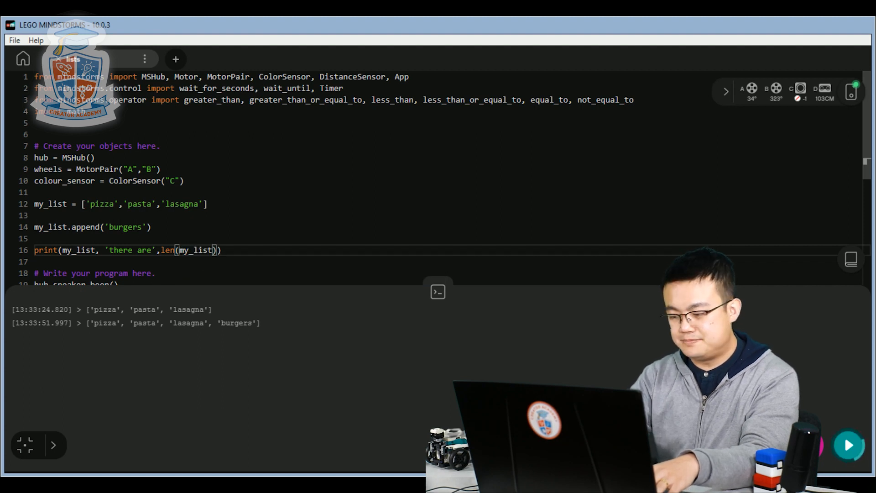
pyautogui.write(',')
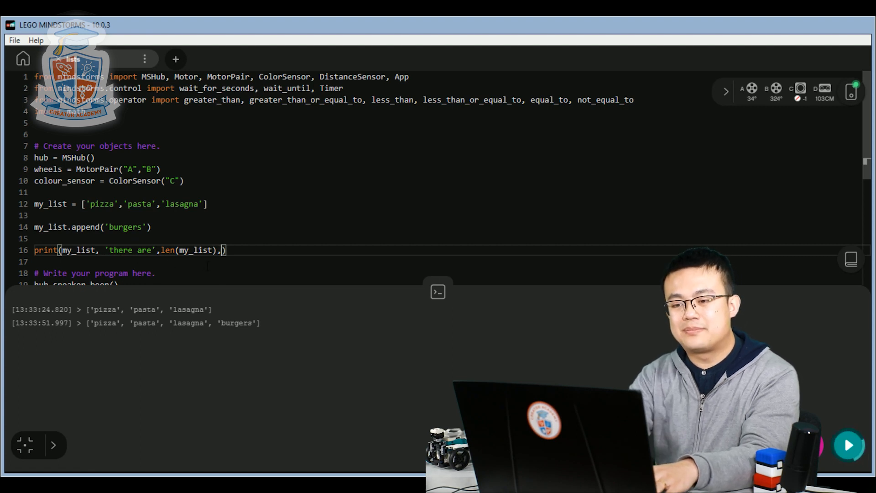
pyautogui.write("'items in the'")
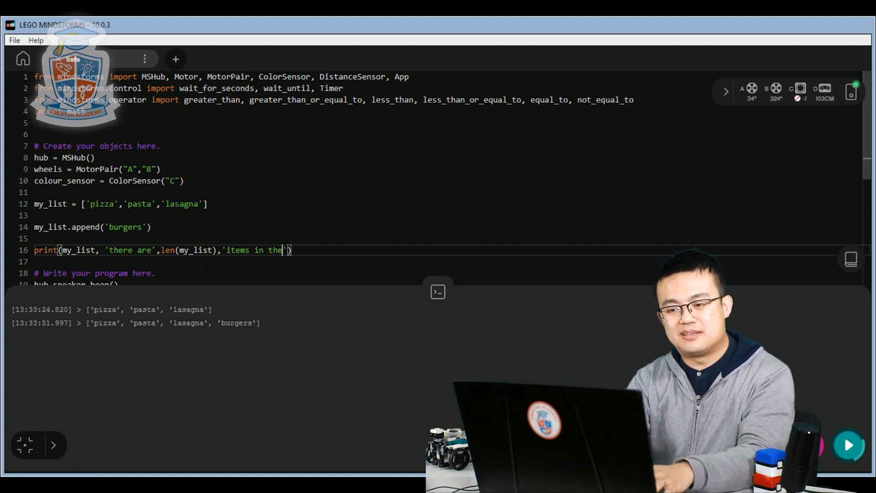
pyautogui.write('list')
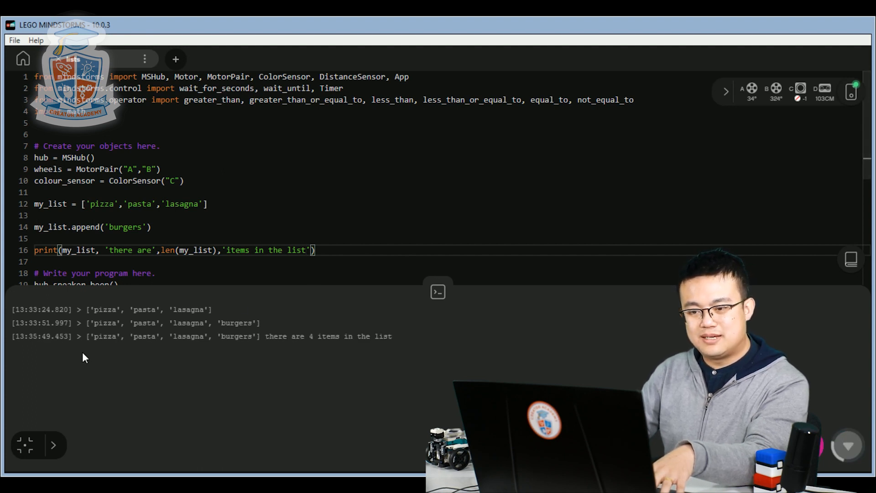
pyautogui.moveTo(249, 341)
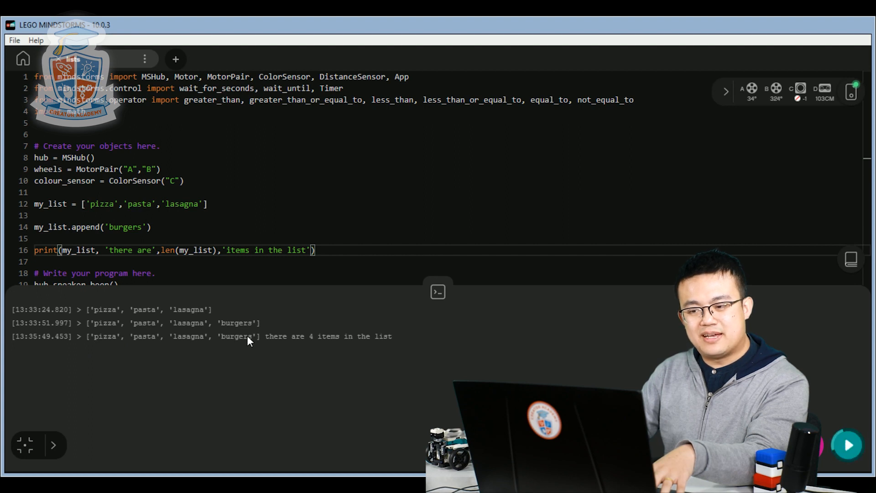
pyautogui.moveTo(350, 347)
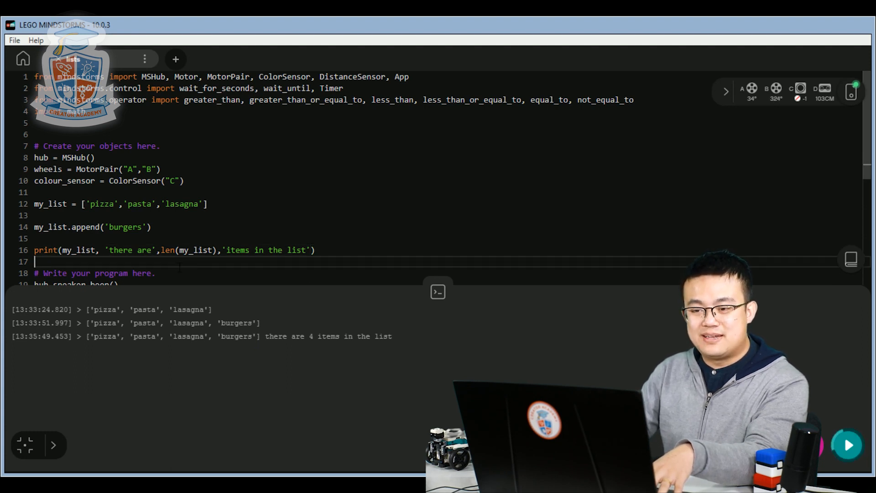
pyautogui.moveTo(604, 307)
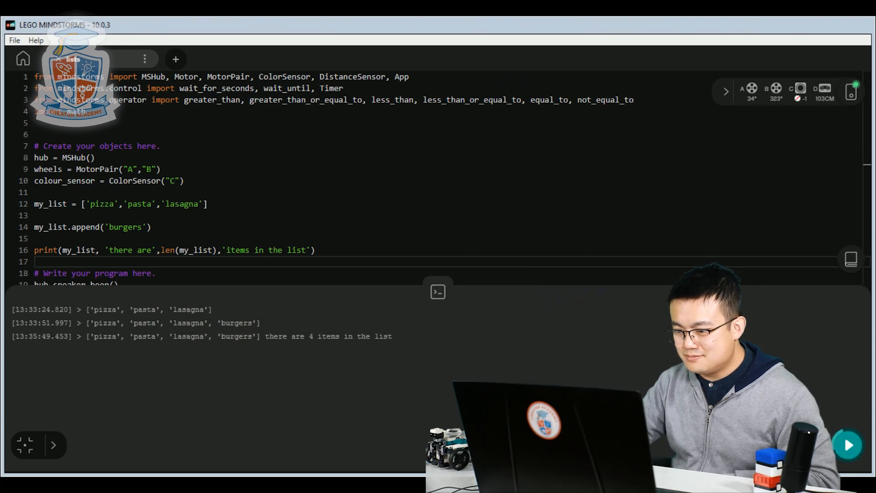
# Scroll down the script past the completed print line
pyautogui.scroll(-3)
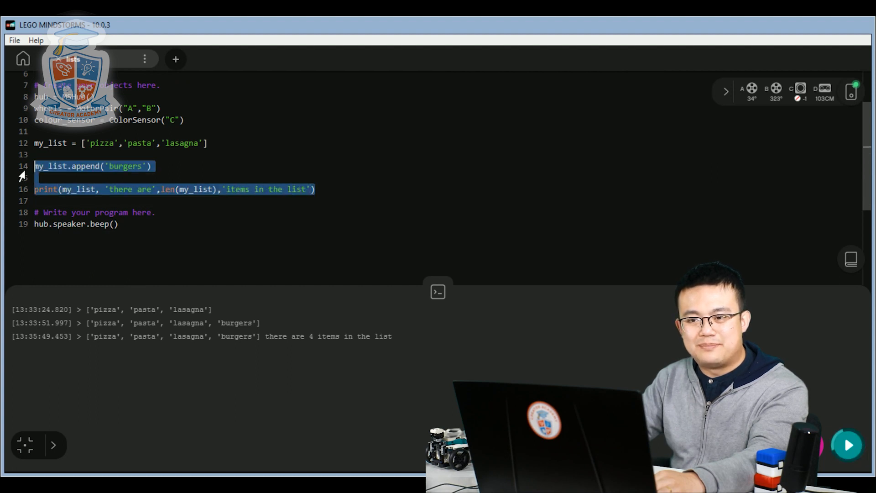
# Delete the append and print lines, set my_list = [], and add blank lines after the beep
pyautogui.press('Delete')
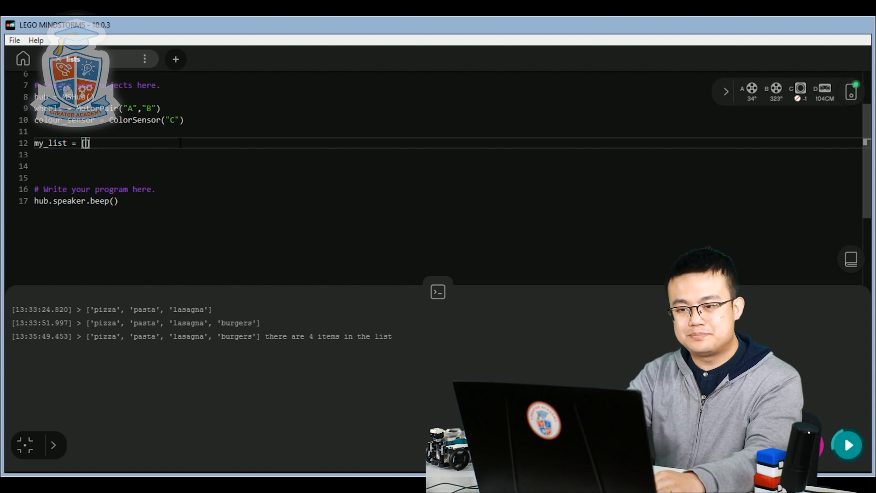
pyautogui.press('Backspace')
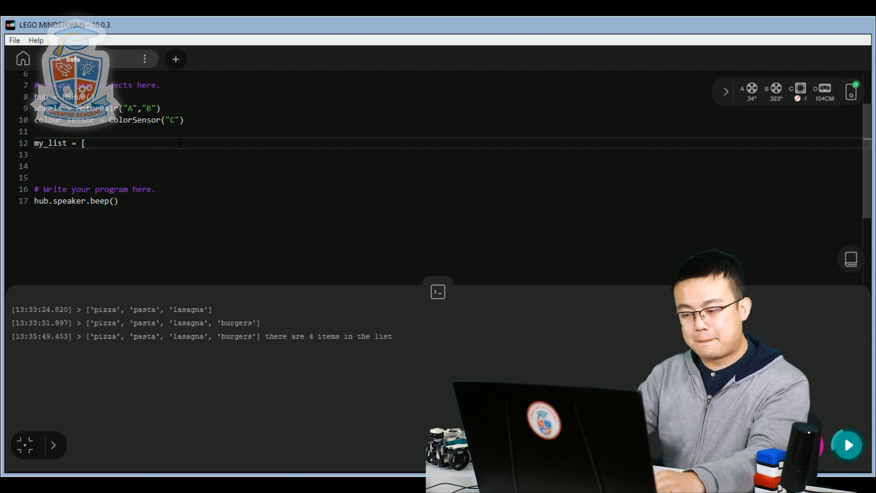
pyautogui.write(']')
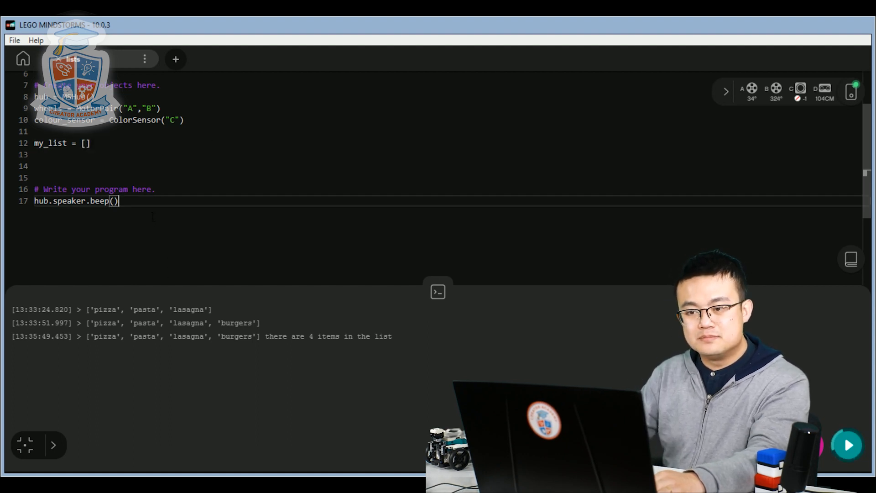
pyautogui.press('Return')
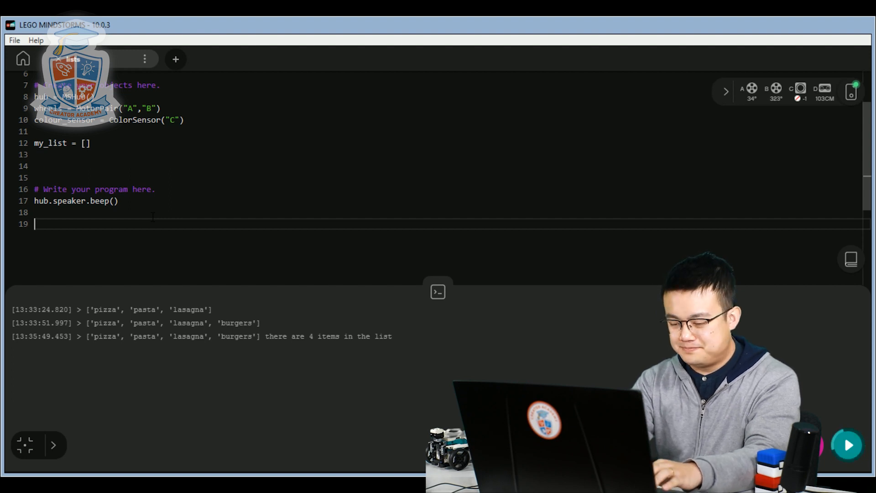
# Write the loop header while len(my_list)<3:
pyautogui.write('while')
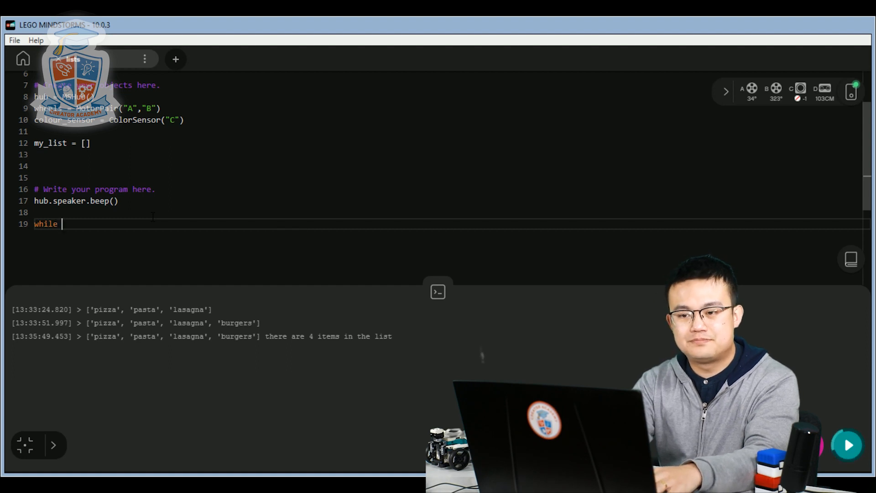
pyautogui.write('len')
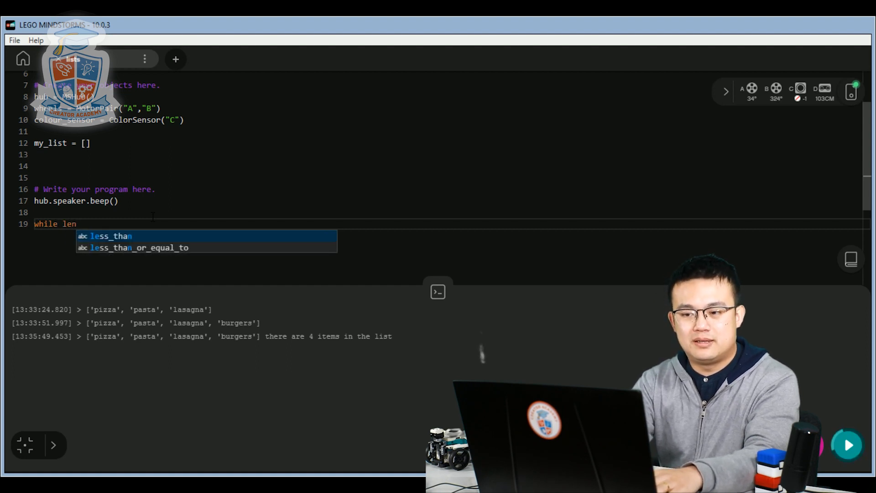
pyautogui.write('(')
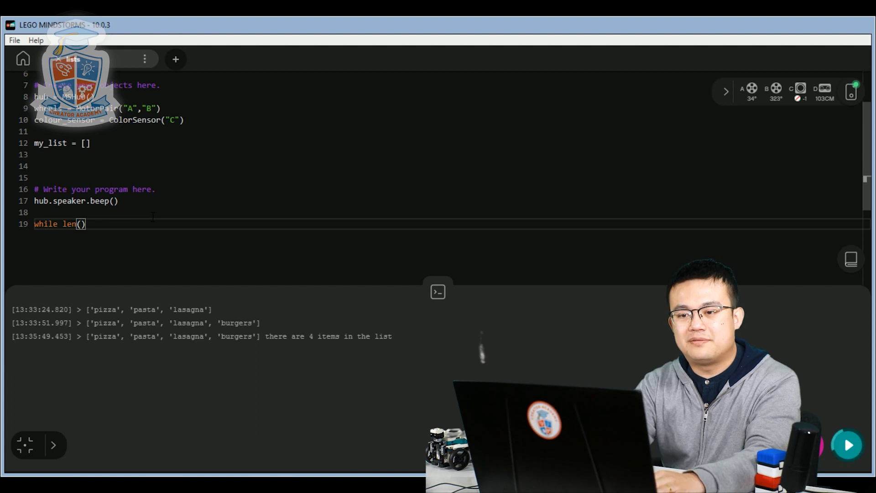
pyautogui.write('my_list')
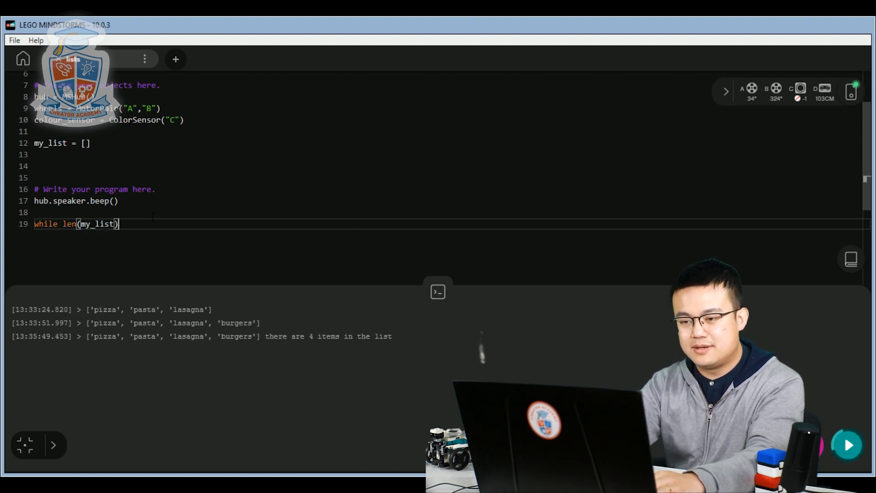
pyautogui.write('<3:')
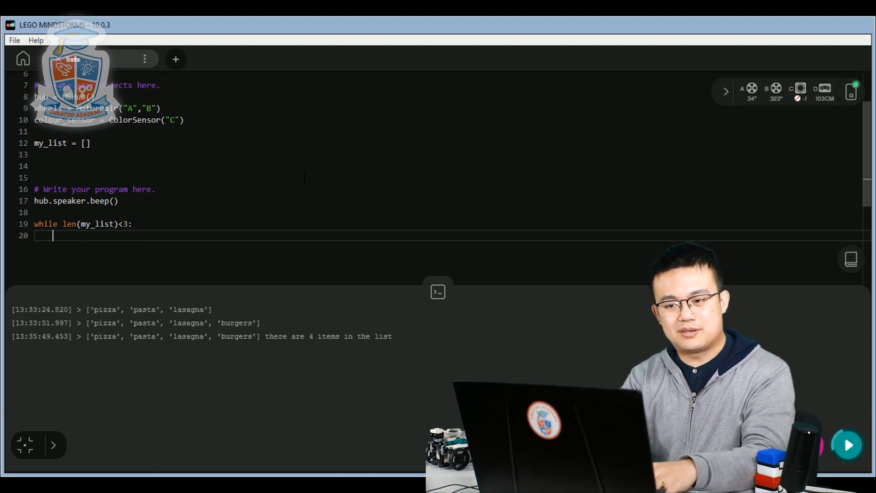
# Inside the loop, store colour = colour_sensor.get_color()
pyautogui.write('colour =')
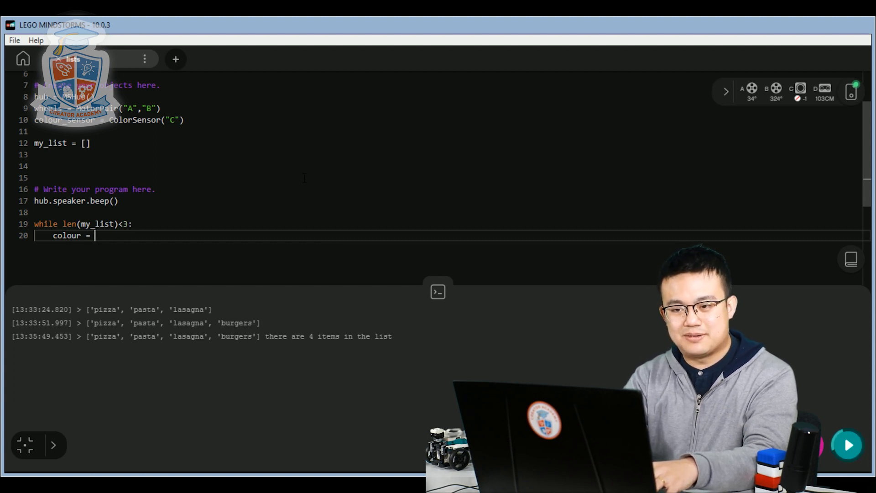
pyautogui.write('colour_sensor.')
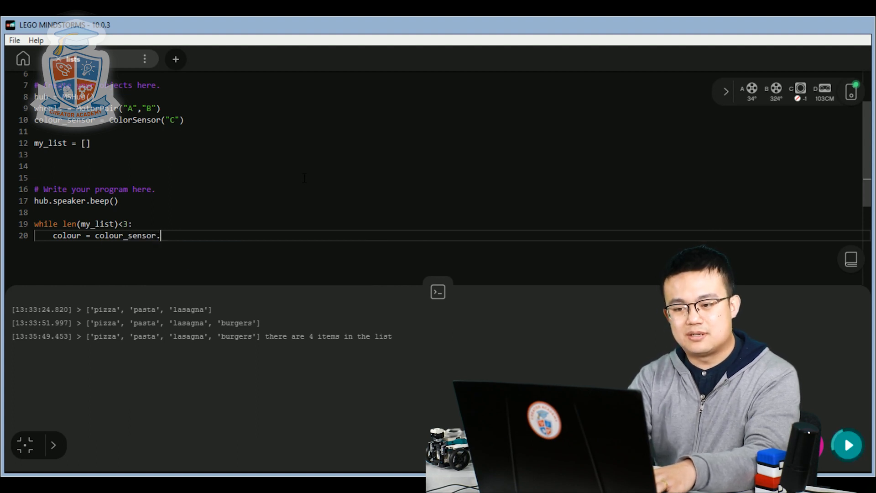
pyautogui.write('get_col')
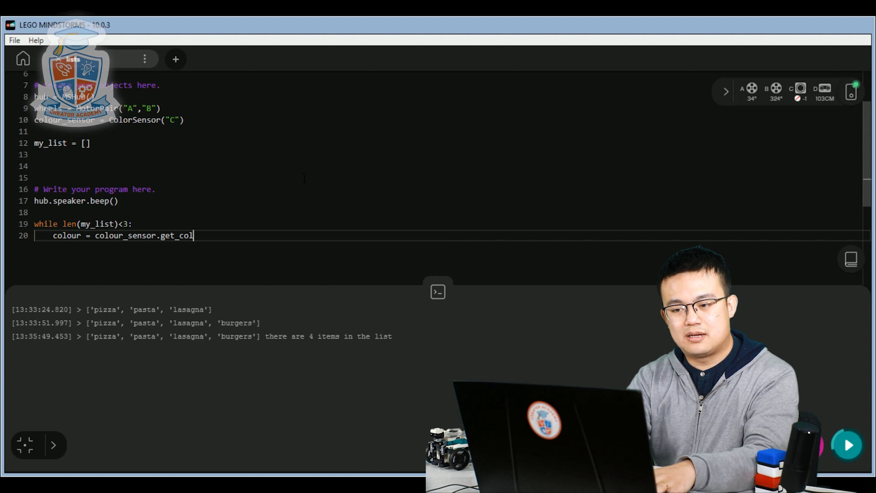
pyautogui.write('or()')
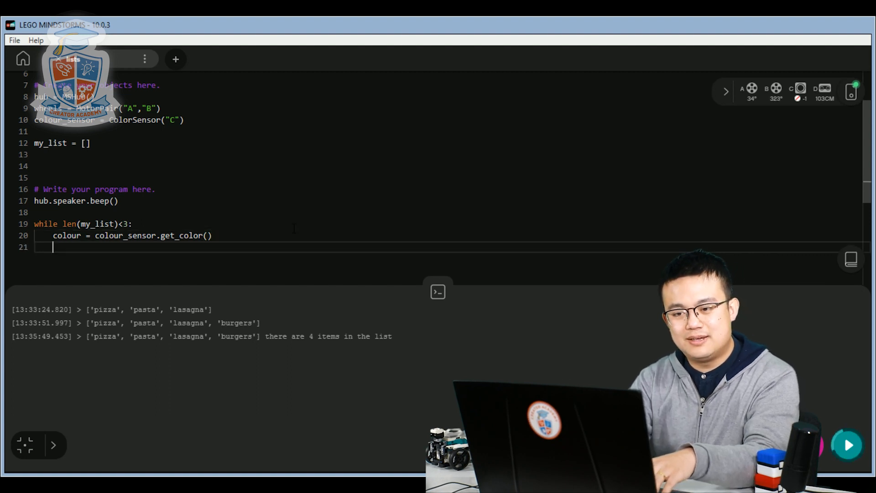
# Write the condition if colour=='red' or colour=='blue' or colour=='white': inside the loop
pyautogui.write('i')
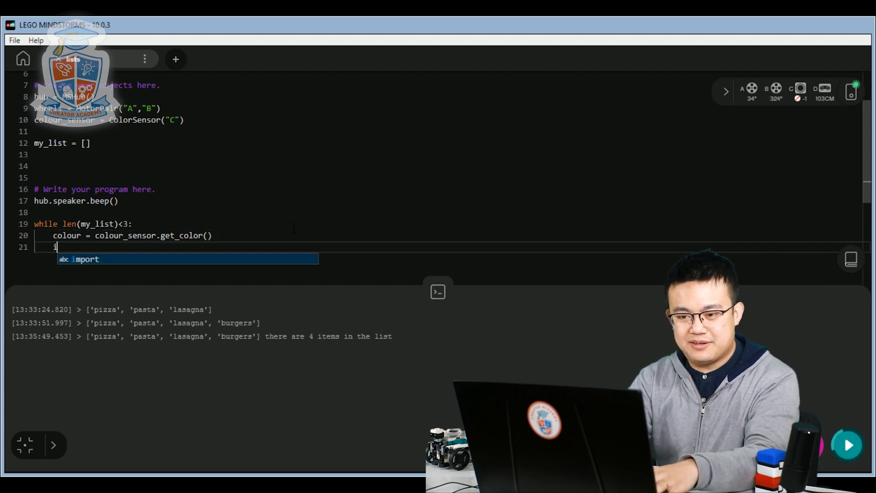
pyautogui.write('f co')
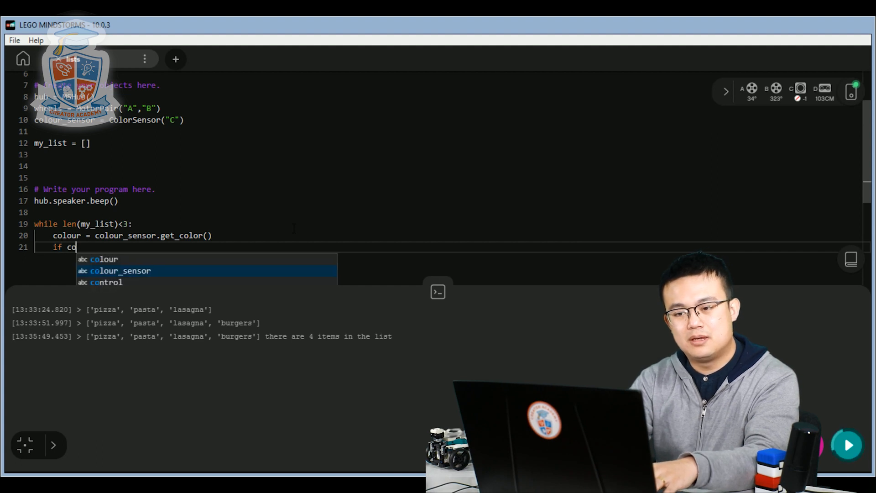
pyautogui.write('lour==')
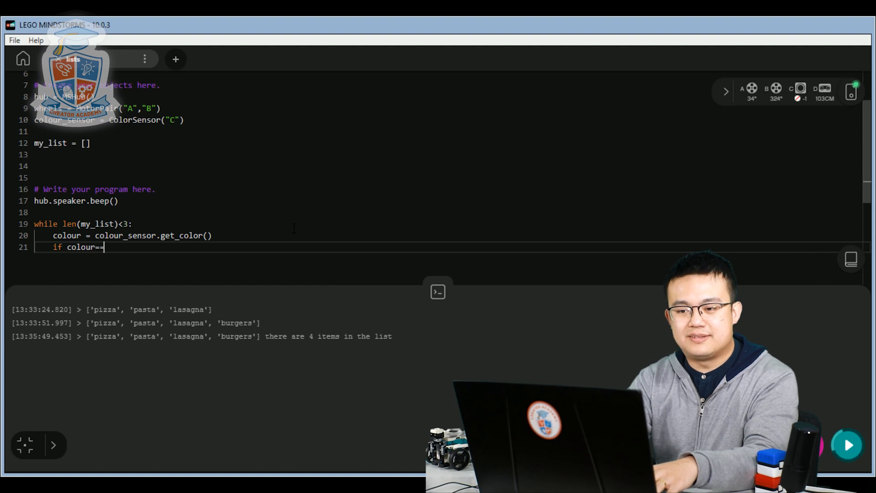
pyautogui.write("'red'")
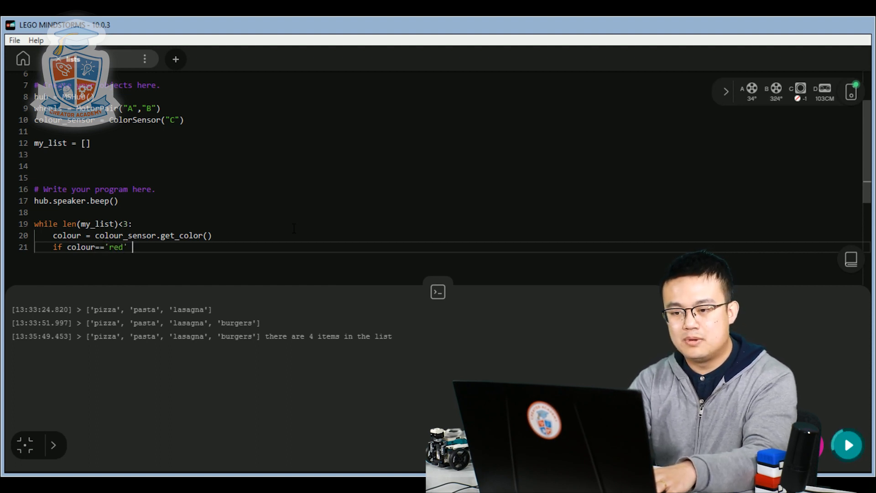
pyautogui.write("or colour=='bl")
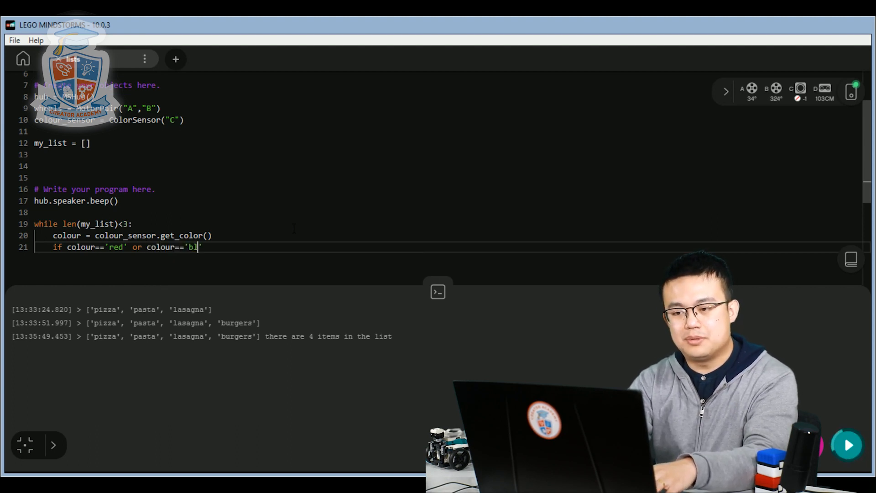
pyautogui.write("ue'")
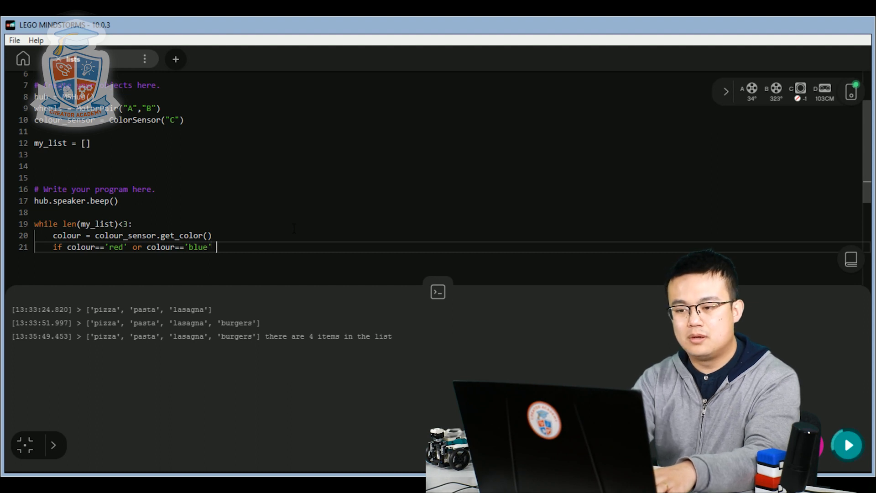
pyautogui.write("or colour=='wh'")
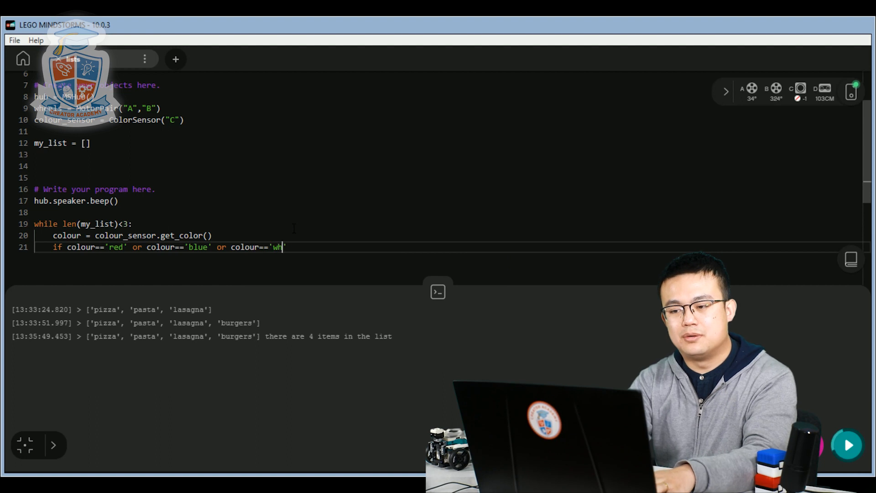
pyautogui.write("ite'")
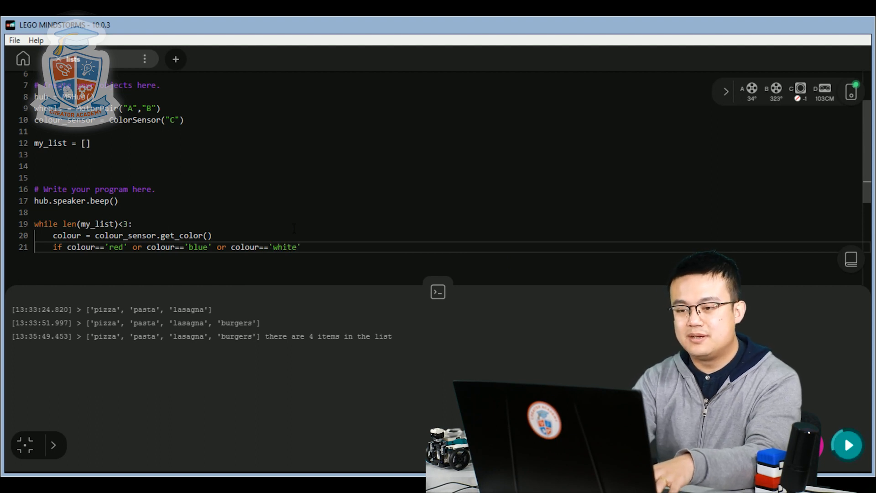
pyautogui.write(':')
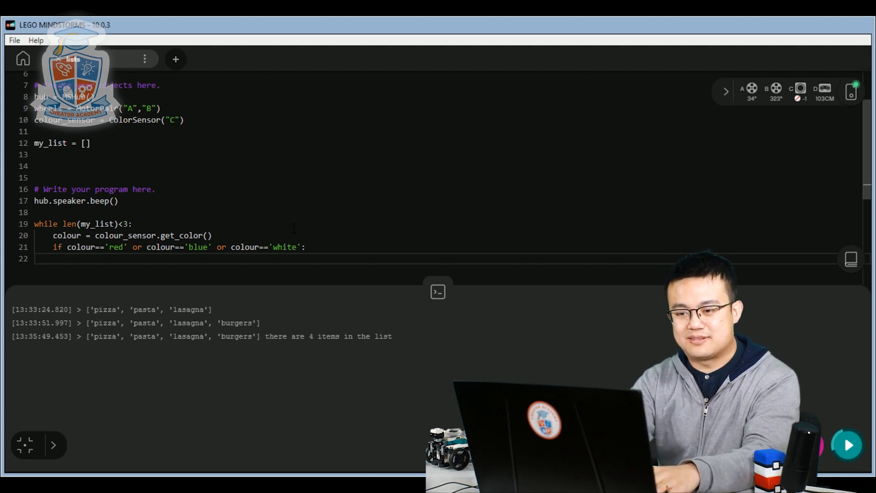
# Append the accepted colour with my_list.append(colour) under the condition
pyautogui.write('my')
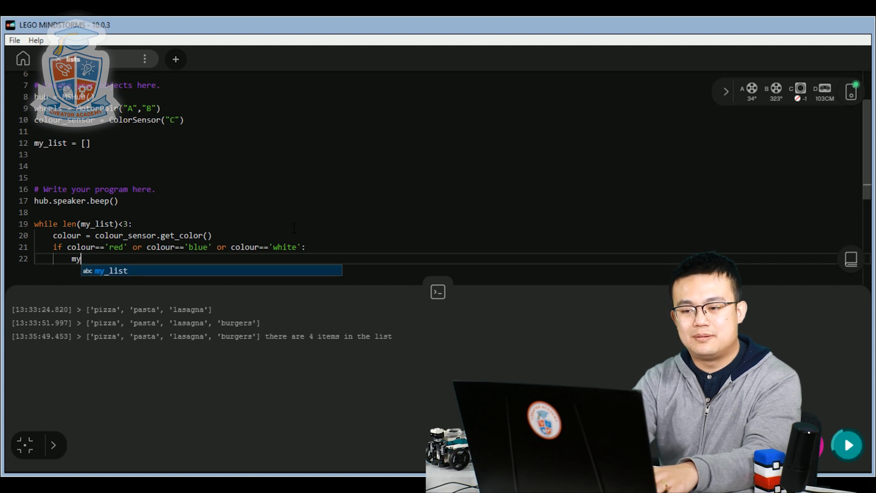
pyautogui.write('_list.append(')
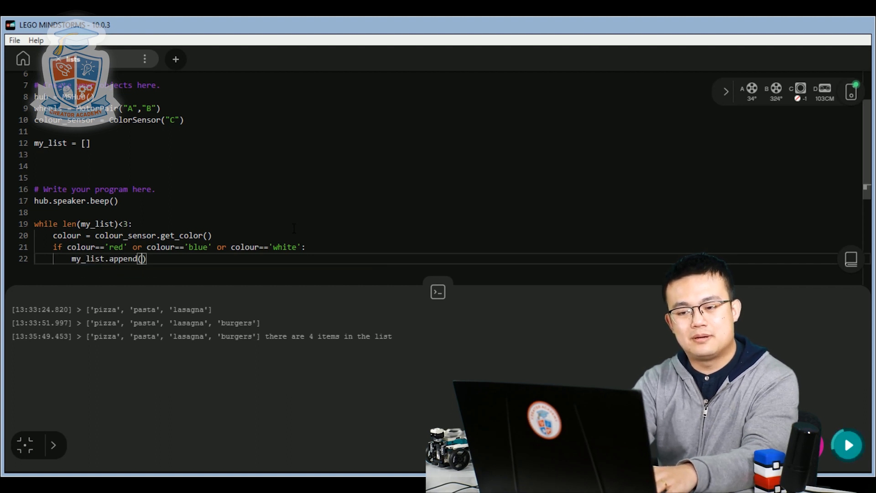
pyautogui.write('colour')
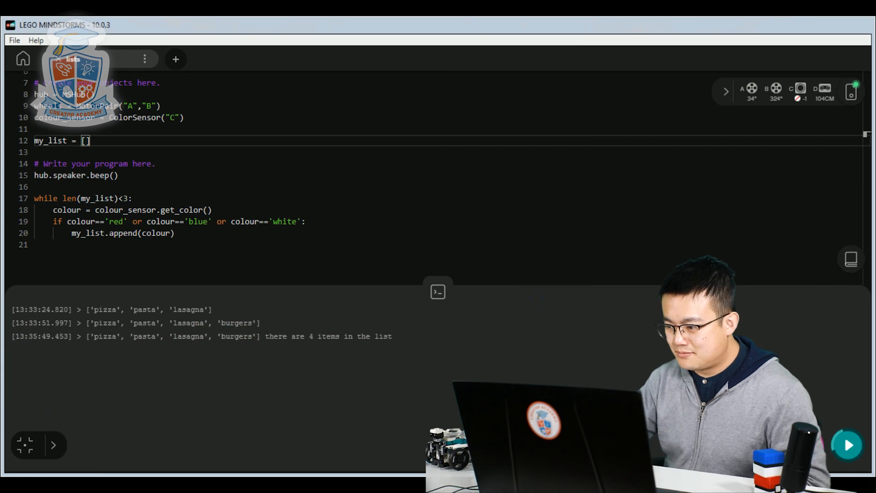
pyautogui.moveTo(309, 388)
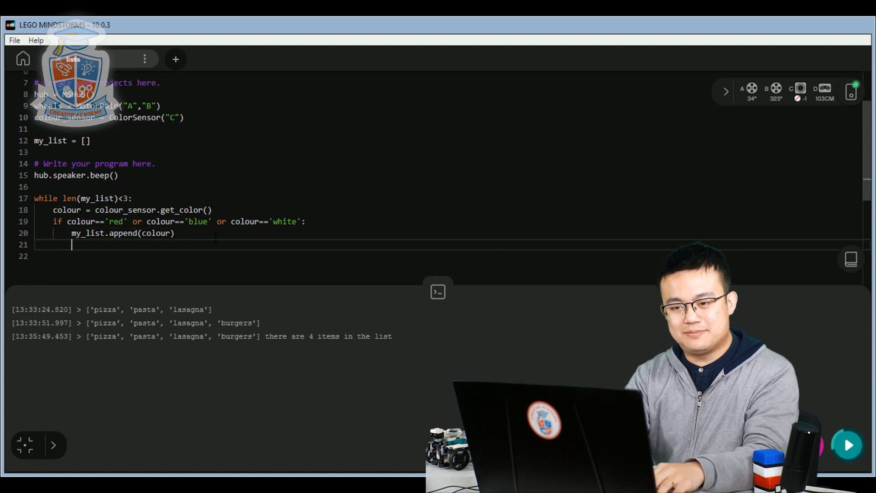
# Add hub.speaker.beep(60,1) after the append so each accepted colour beeps
pyautogui.write('hub.')
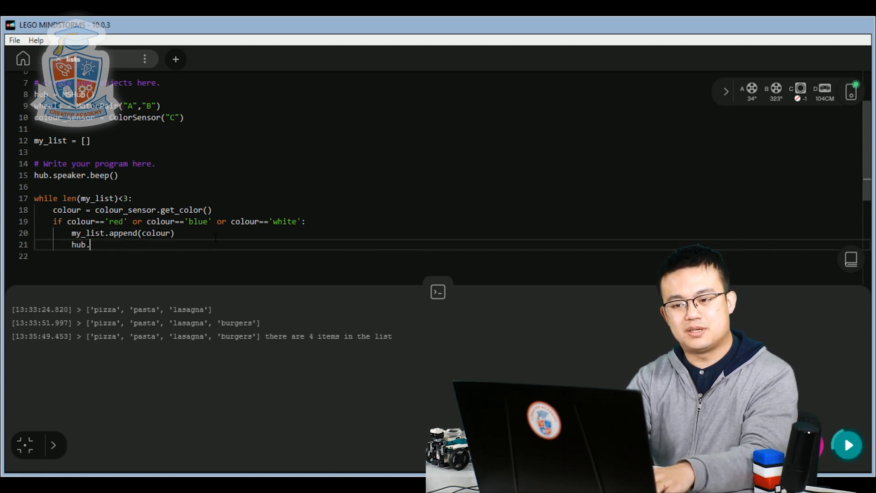
pyautogui.write('speaker.beep(')
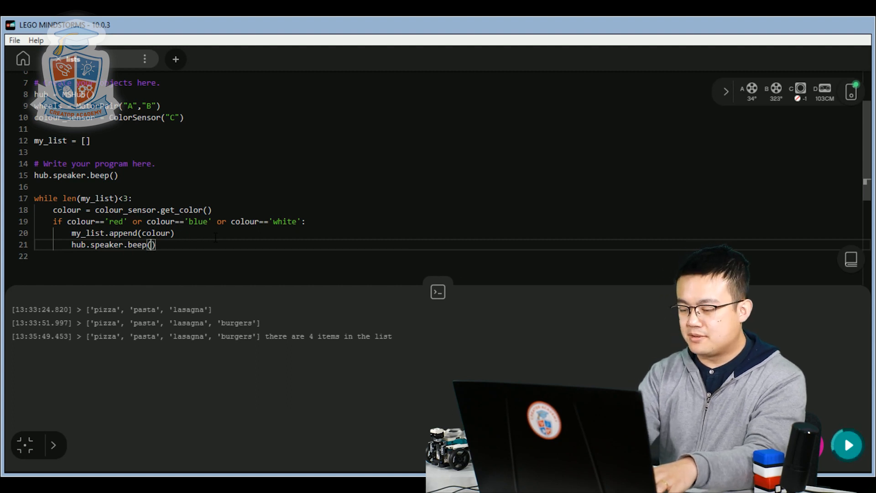
pyautogui.write('60,')
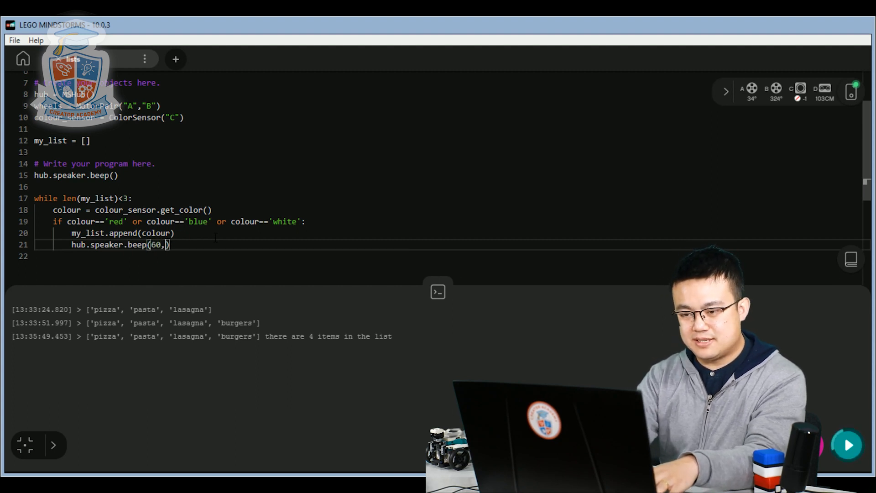
pyautogui.write('1')
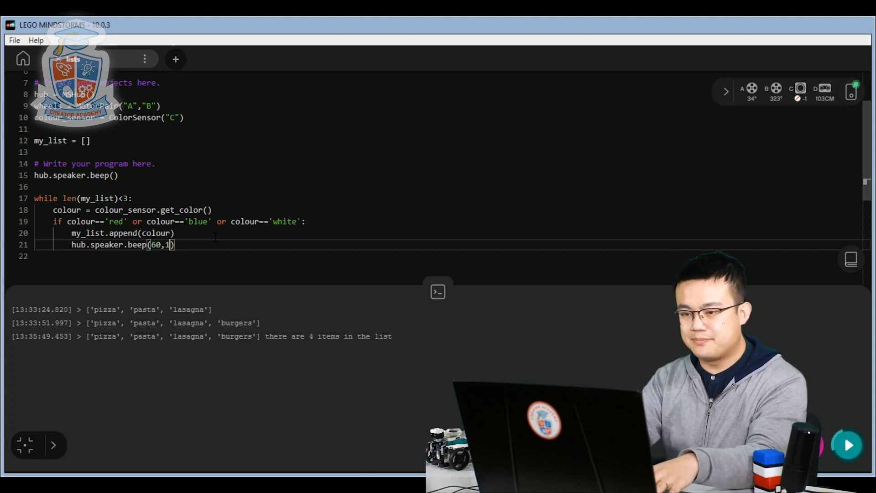
pyautogui.press('Return')
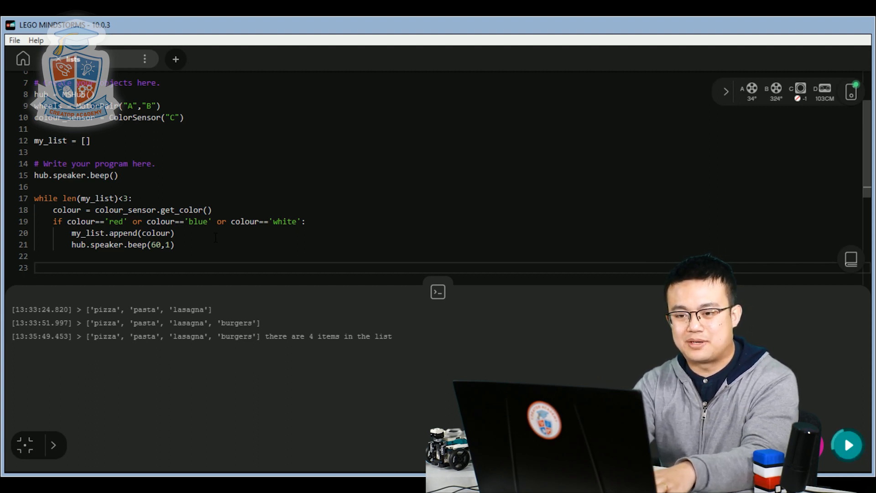
# Write print(my_list) after the scanning loop
pyautogui.write('print(my_list')
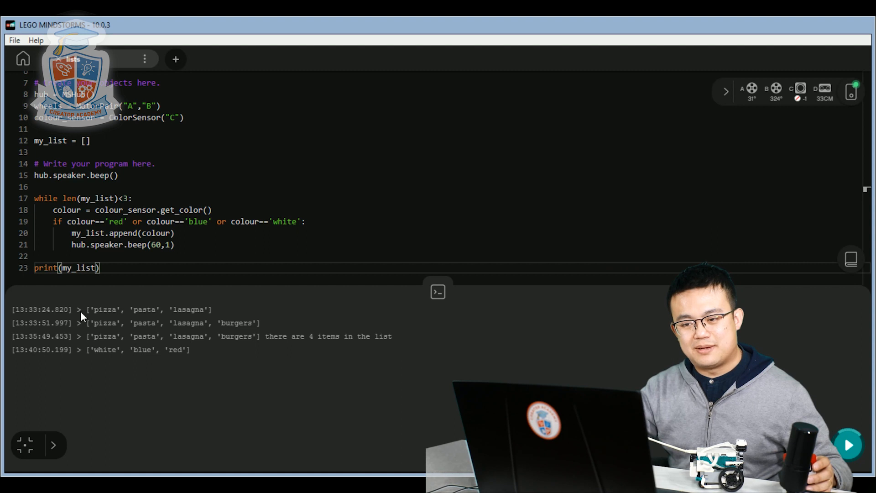
pyautogui.moveTo(321, 317)
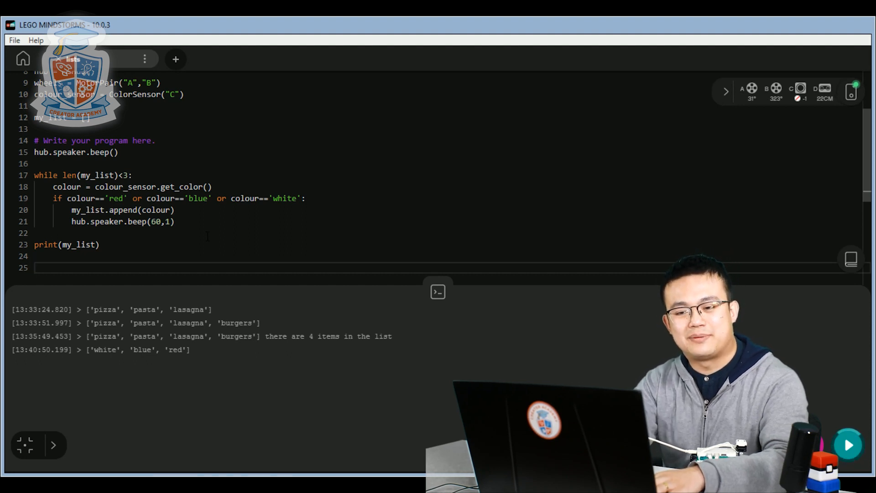
# Begin the loop for i in my_list: after the print
pyautogui.write('for')
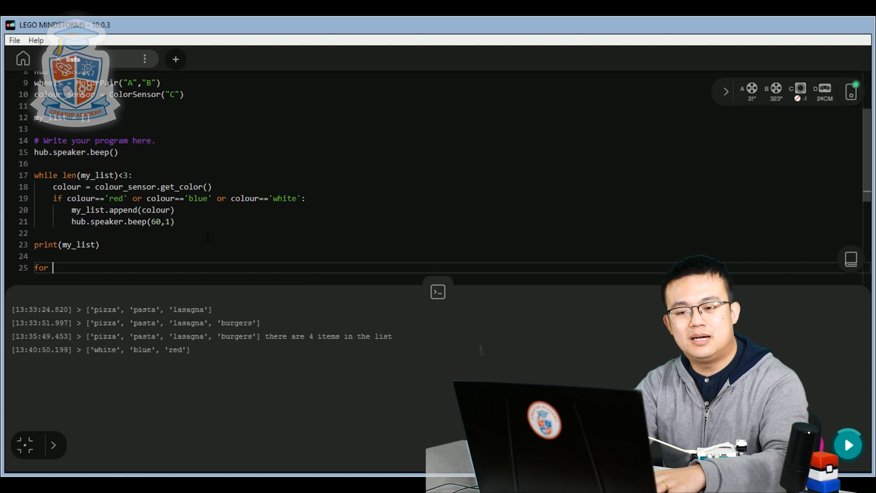
pyautogui.write('i in my_list:')
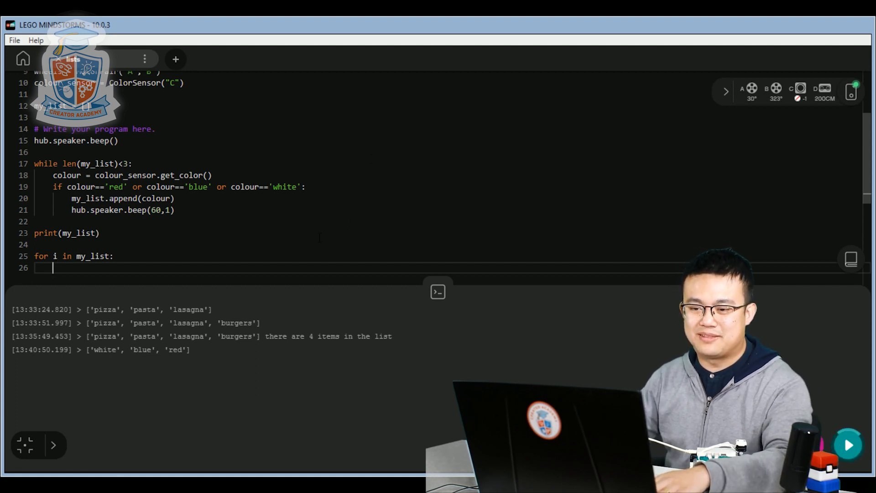
# Write the first branch if i=='red': inside the for loop
pyautogui.scroll(-3)
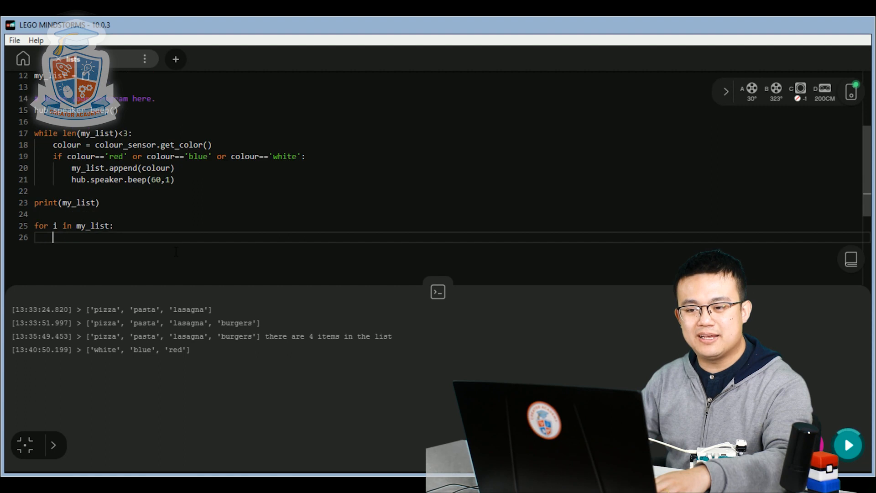
pyautogui.write('i')
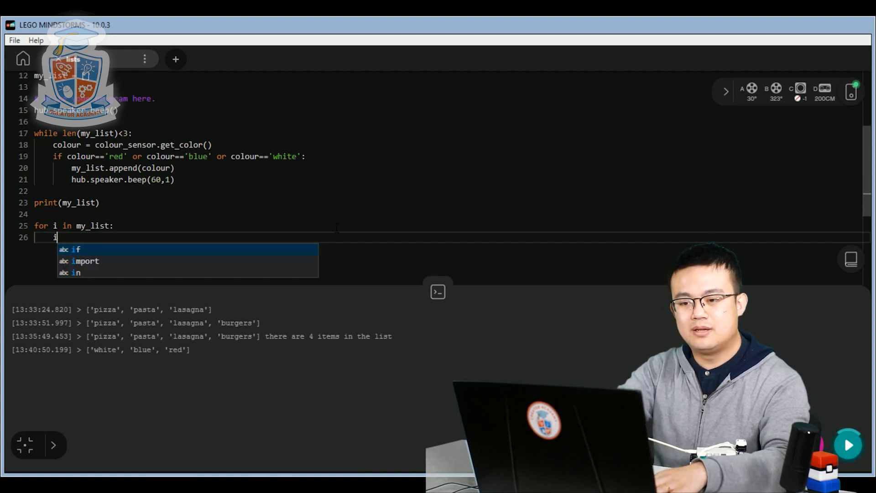
pyautogui.write('f')
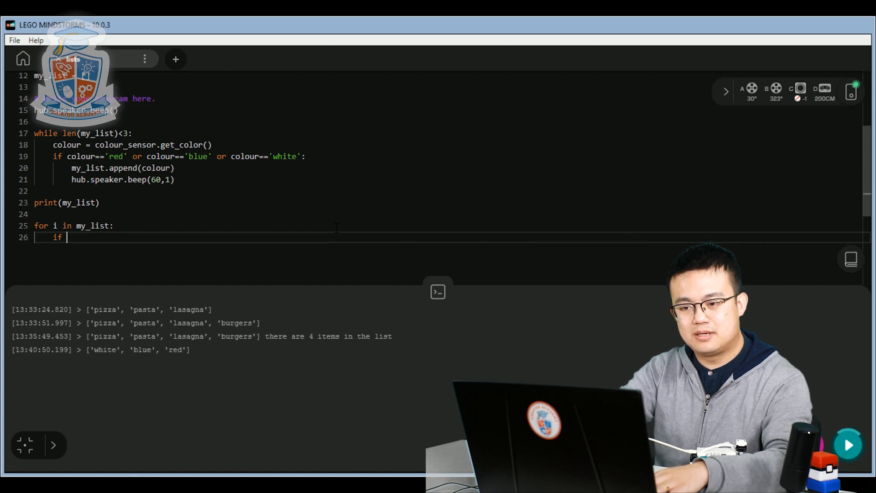
pyautogui.write('i==')
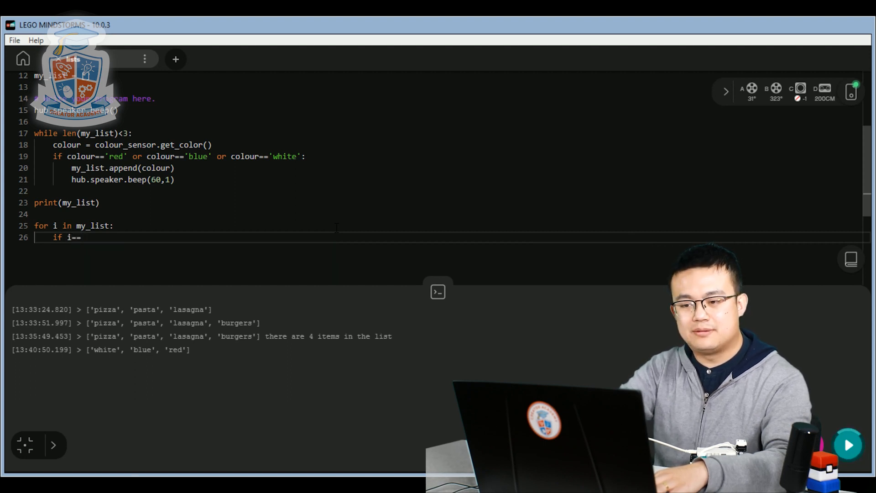
pyautogui.write("'red'")
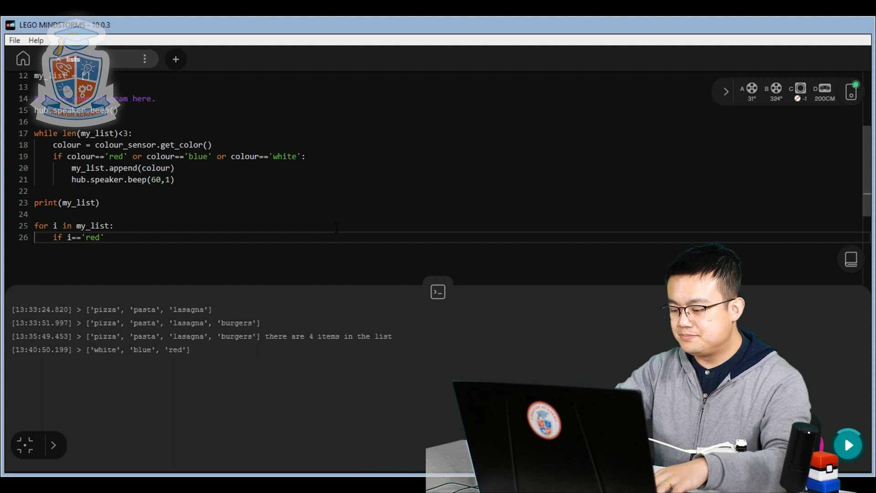
pyautogui.write(':')
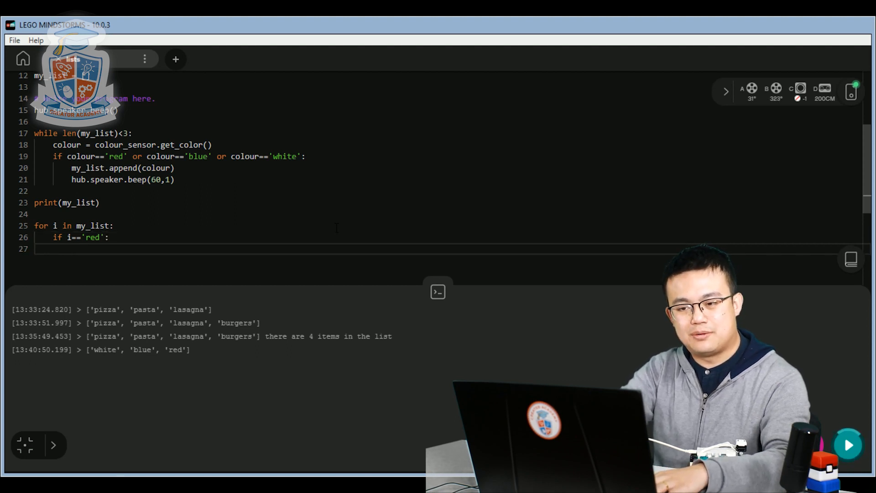
# Drive the wheels on red with wheels.move(0.5,'seconds',100)
pyautogui.write('wheels')
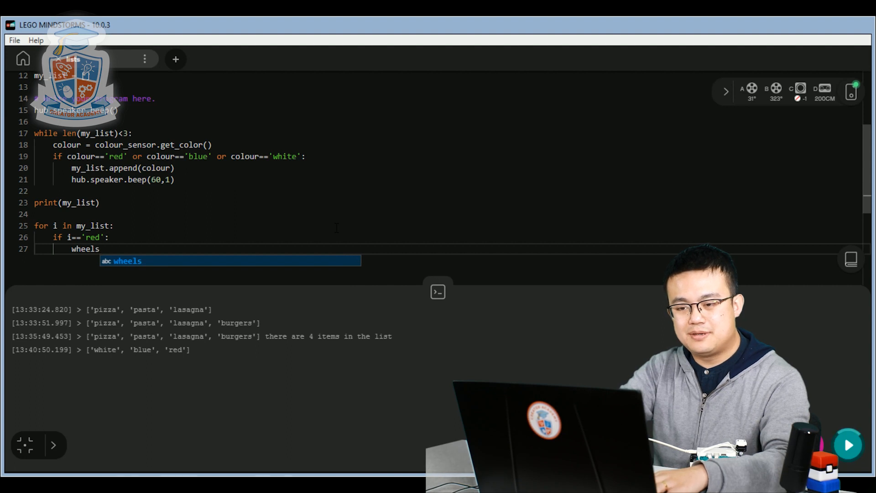
pyautogui.write('.move()')
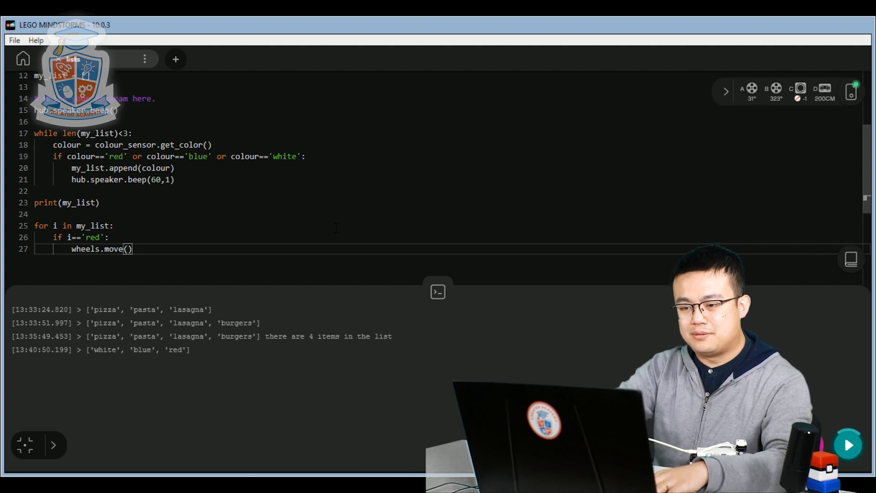
pyautogui.write('0.5')
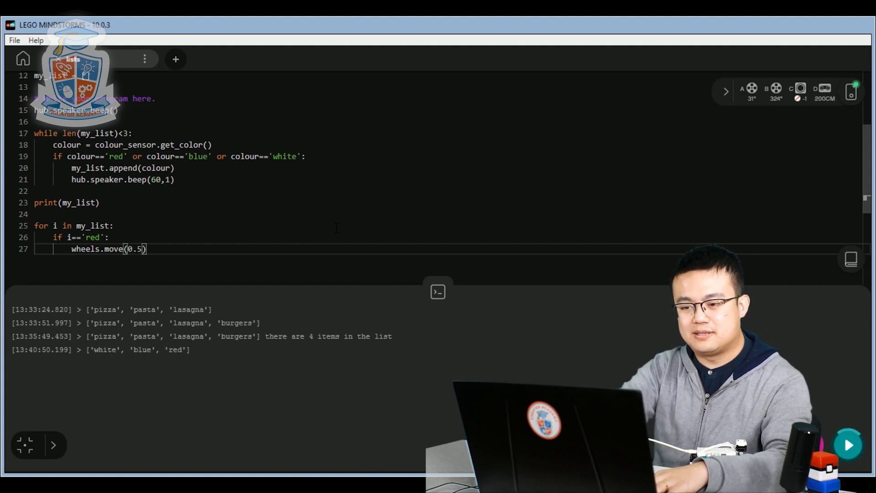
pyautogui.write(",'")
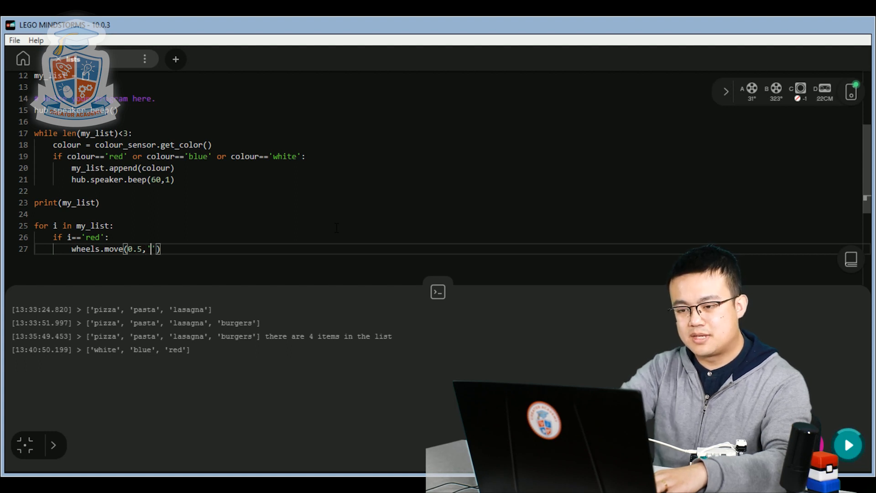
pyautogui.write('econds')
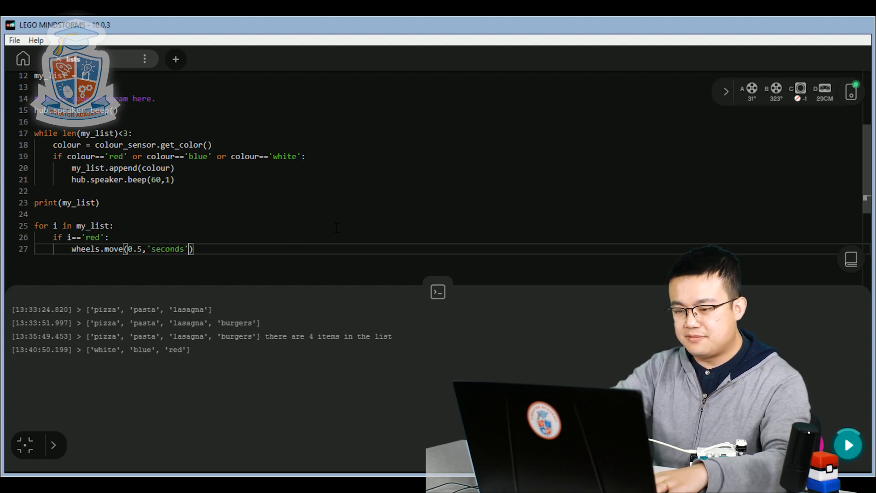
pyautogui.write(',')
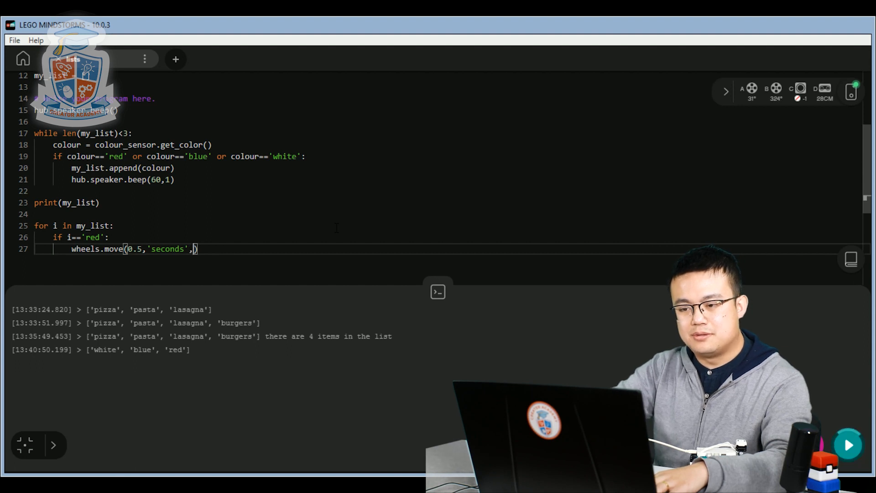
pyautogui.write('100')
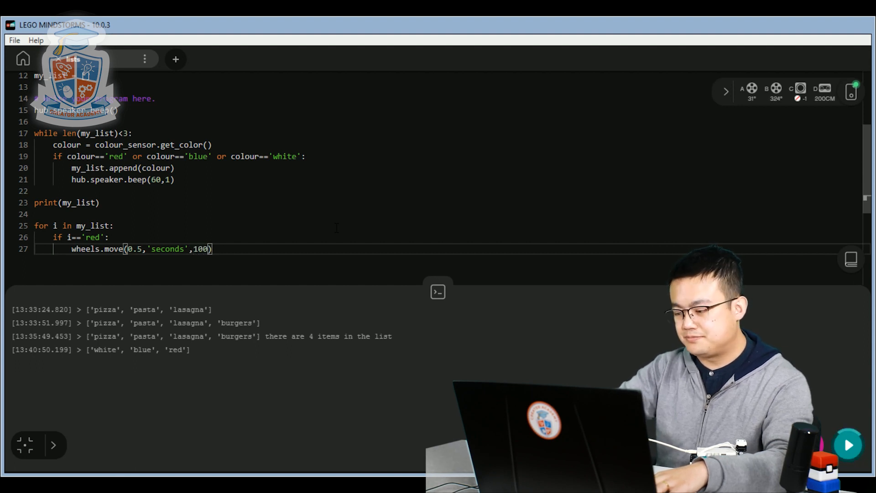
pyautogui.press('Return')
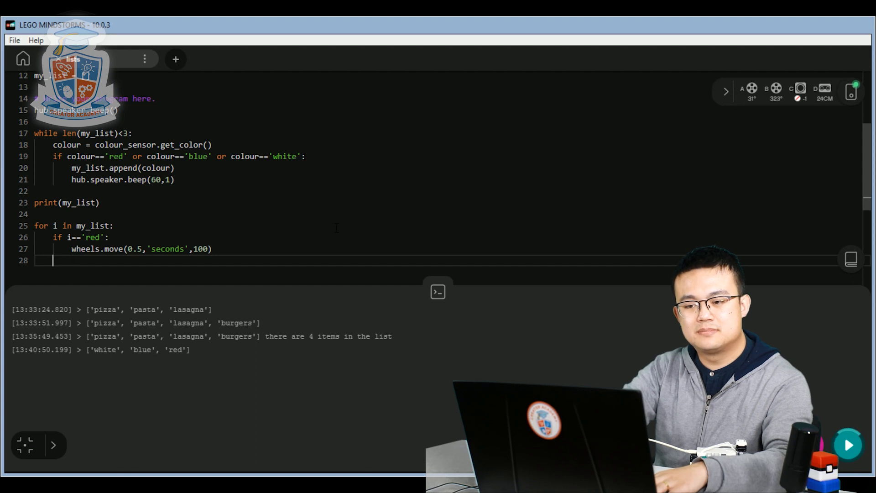
# Start the next branch elif i=='blue', without a trailing colon yet
pyautogui.write('elif:')
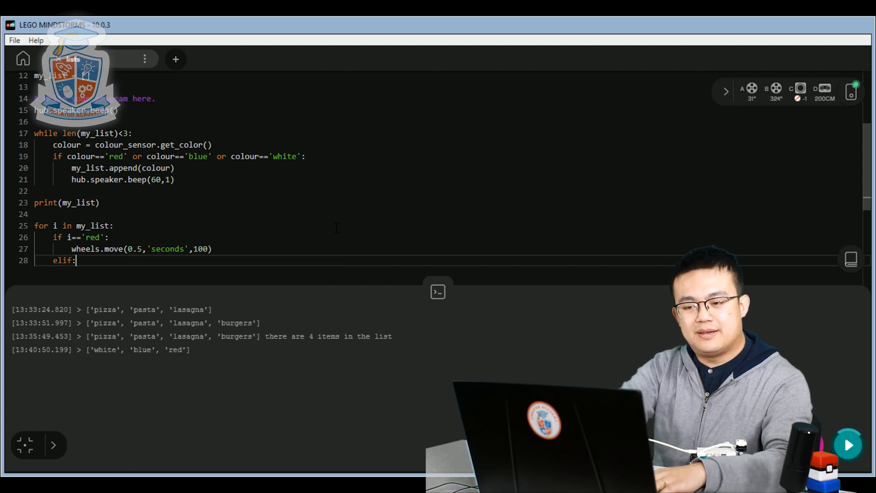
pyautogui.press('BackSpace')
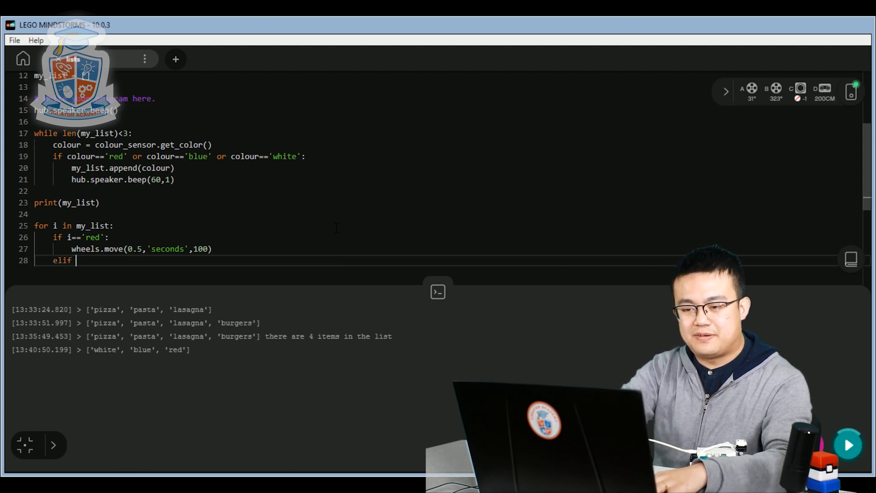
pyautogui.write("i=='blue'")
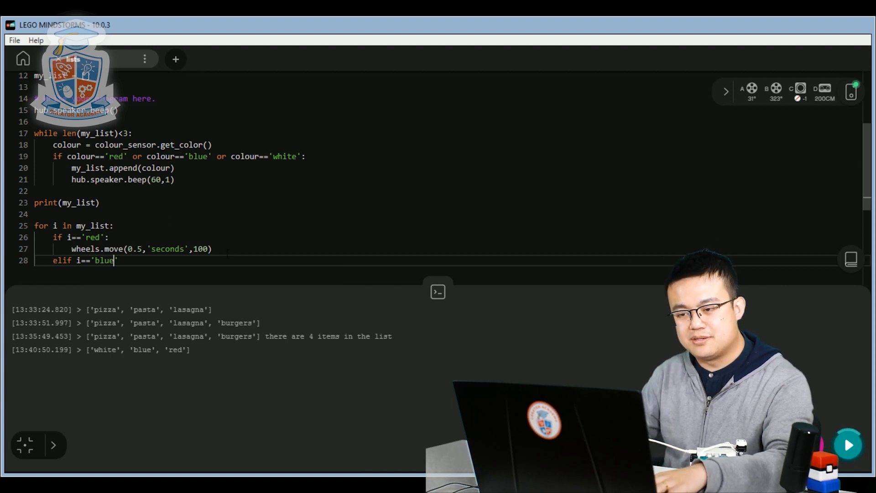
# Give the blue branch its own wheels.move(0.5,'seconds',...) line to reverse the wheels
pyautogui.tripleClick(140, 249)
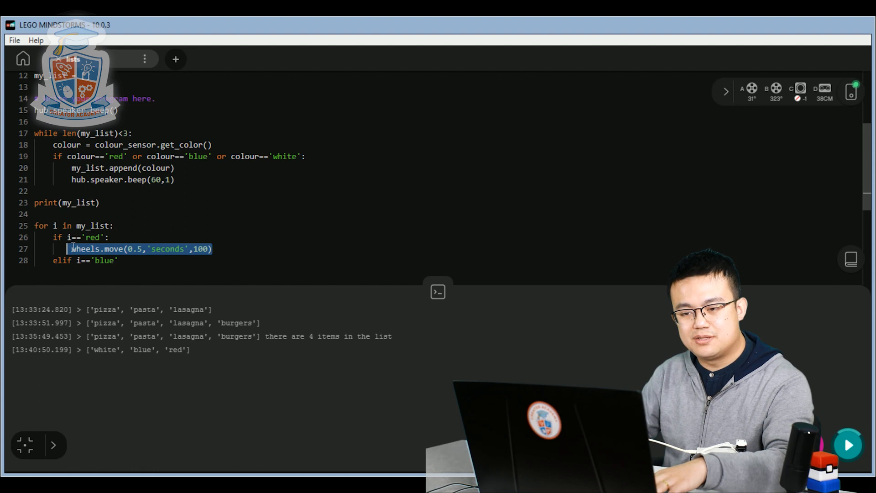
pyautogui.press('Return')
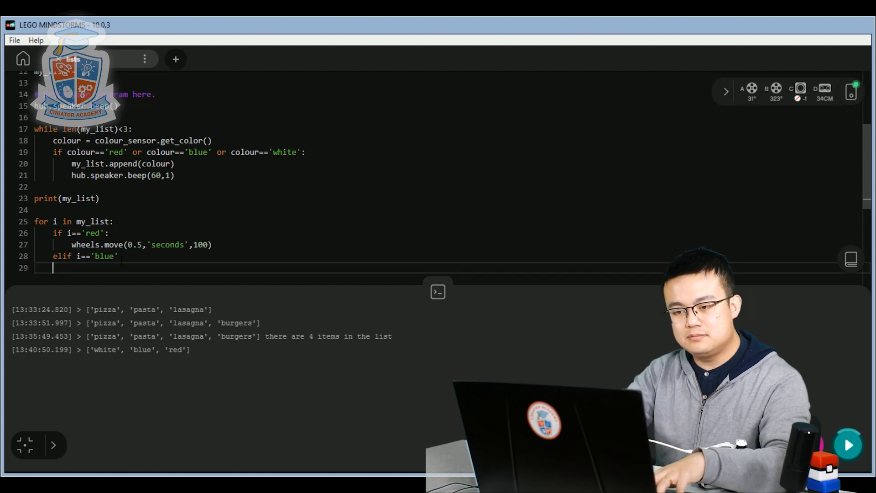
pyautogui.write("wheels.move(0.5,'seconds',100)")
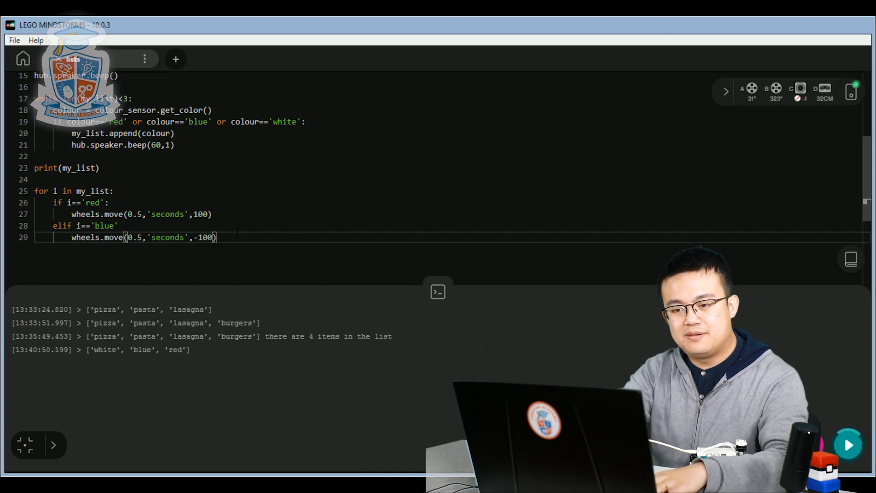
# Add elif i=='white': with wheels.move(0.5,'seconds',0) so white moves at speed 0
pyautogui.write('elif')
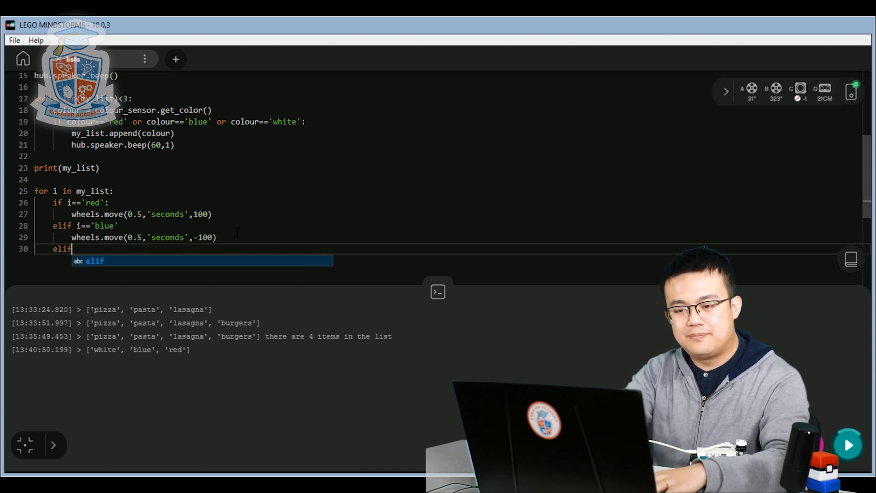
pyautogui.write('i==')
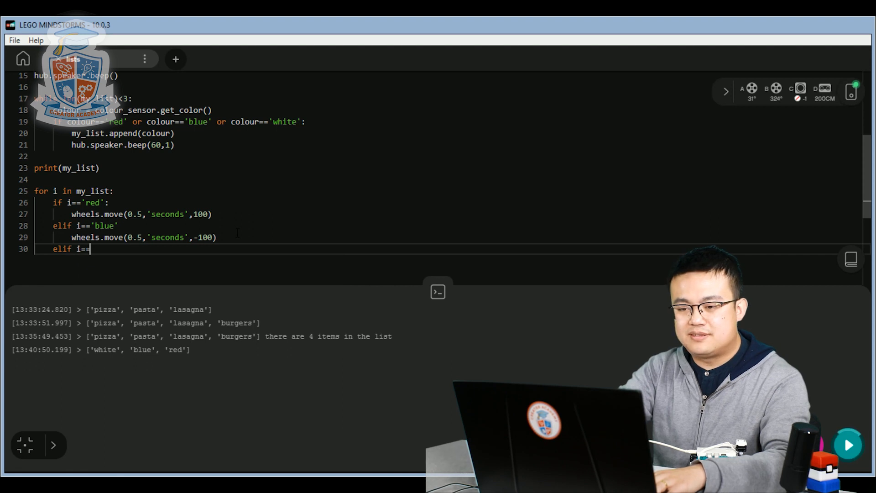
pyautogui.write("'white'")
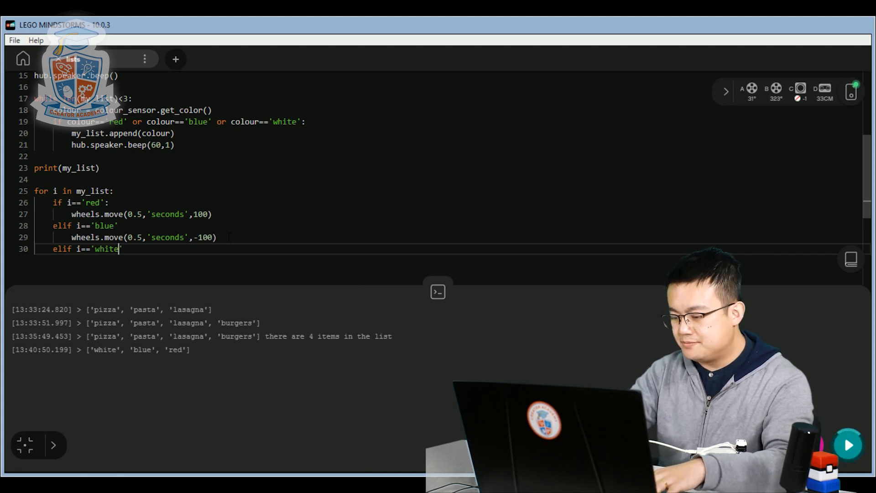
pyautogui.write(':')
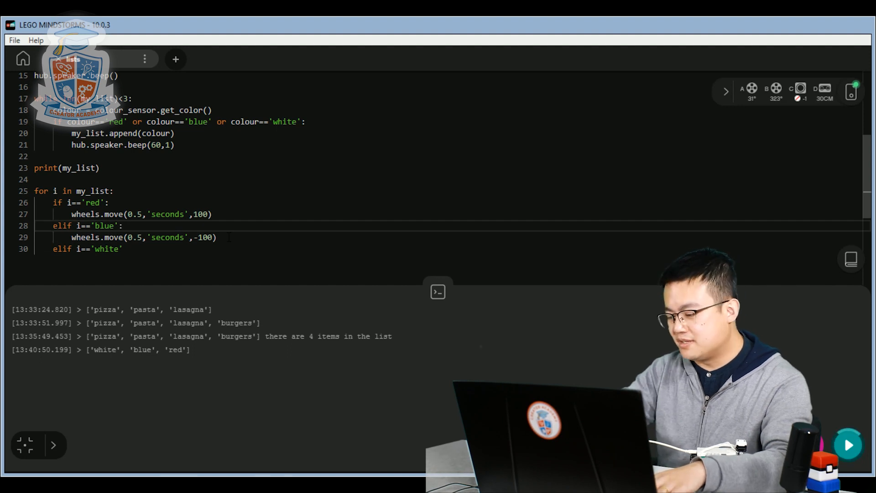
pyautogui.write(':')
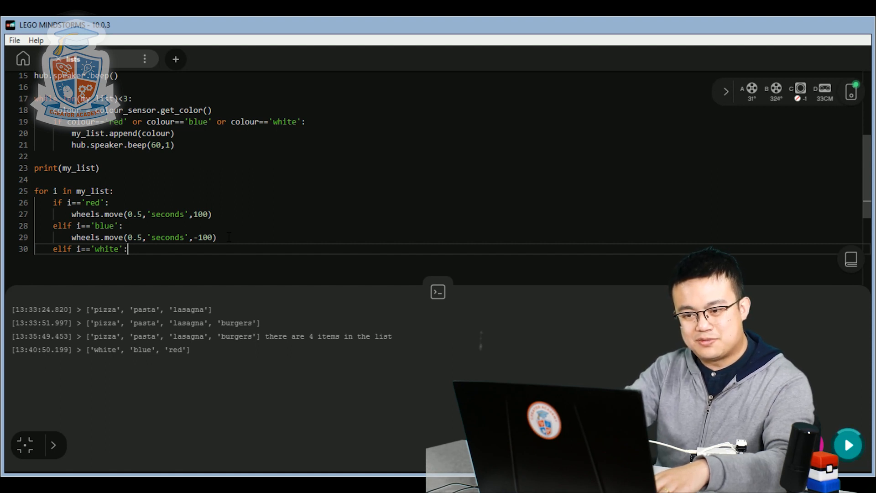
pyautogui.write("wheels.move(0.5,'seconds',100)")
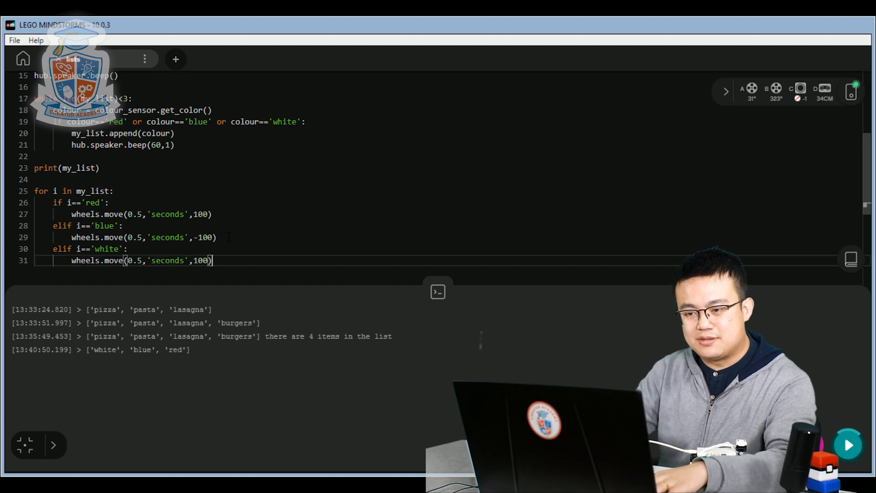
pyautogui.doubleClick(200, 260)
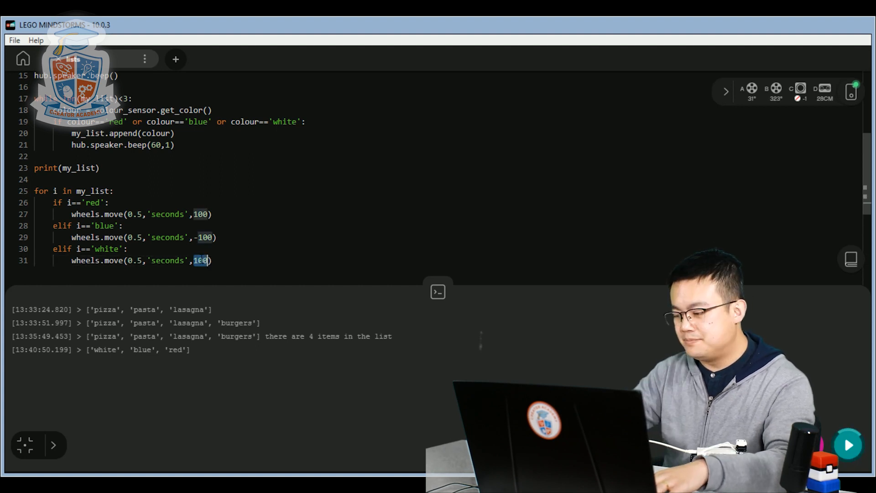
pyautogui.write('0')
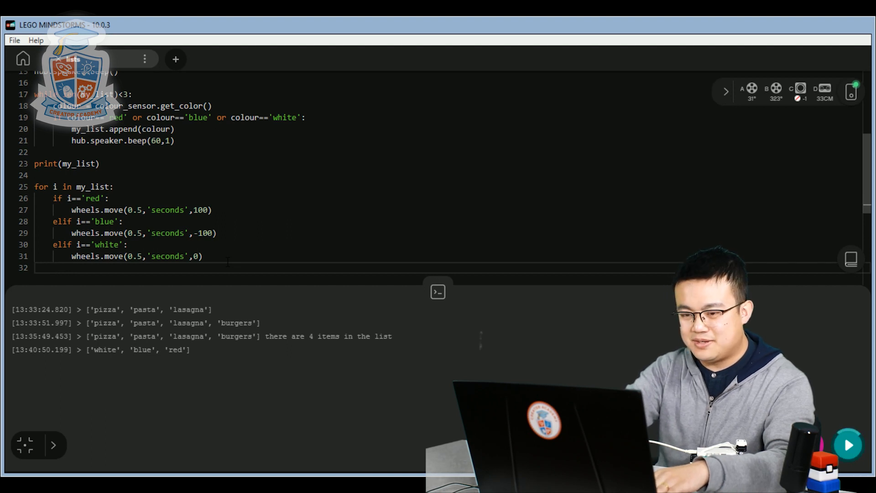
# Add a final else: branch that calls wheels.stop() for any other item
pyautogui.write('else:')
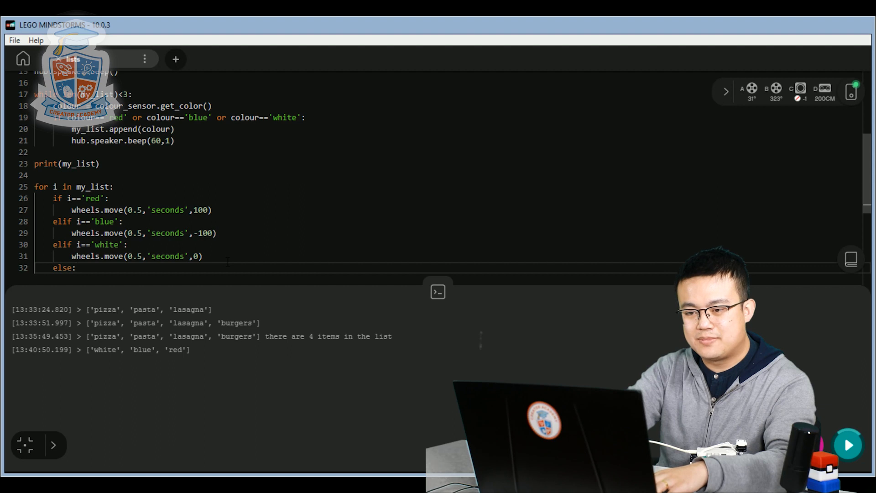
pyautogui.write('wheel')
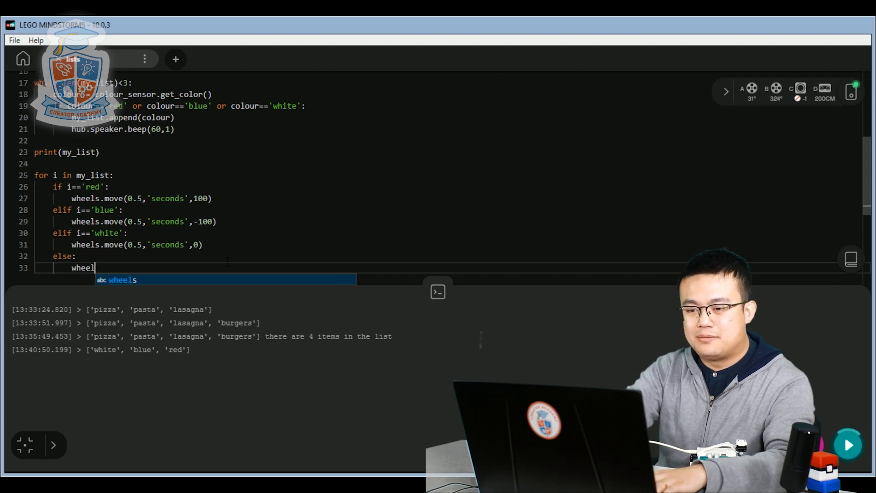
pyautogui.write('s.stop*()')
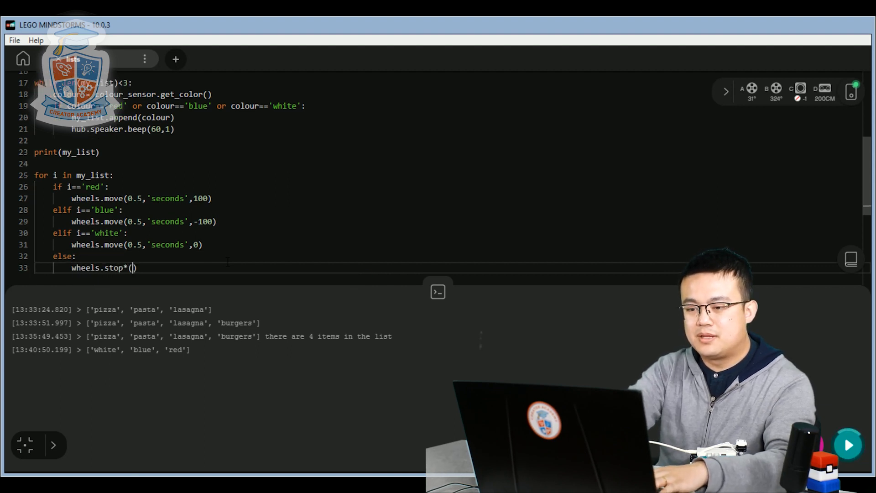
pyautogui.press('Backspace')
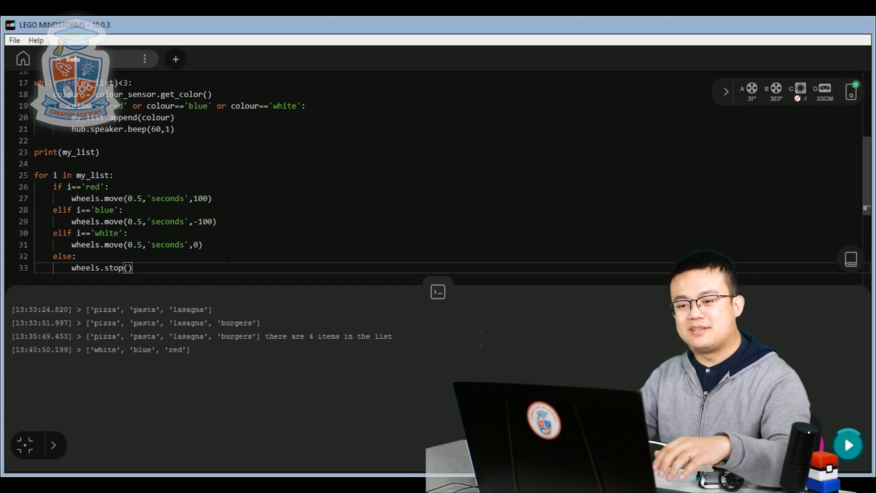